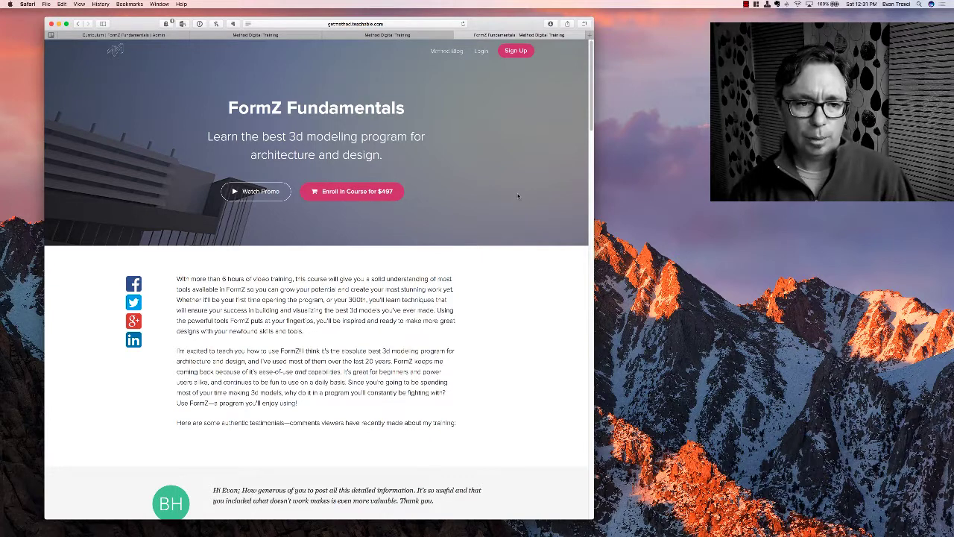
{"action": "mouse_move", "coordinate": [477, 117]}
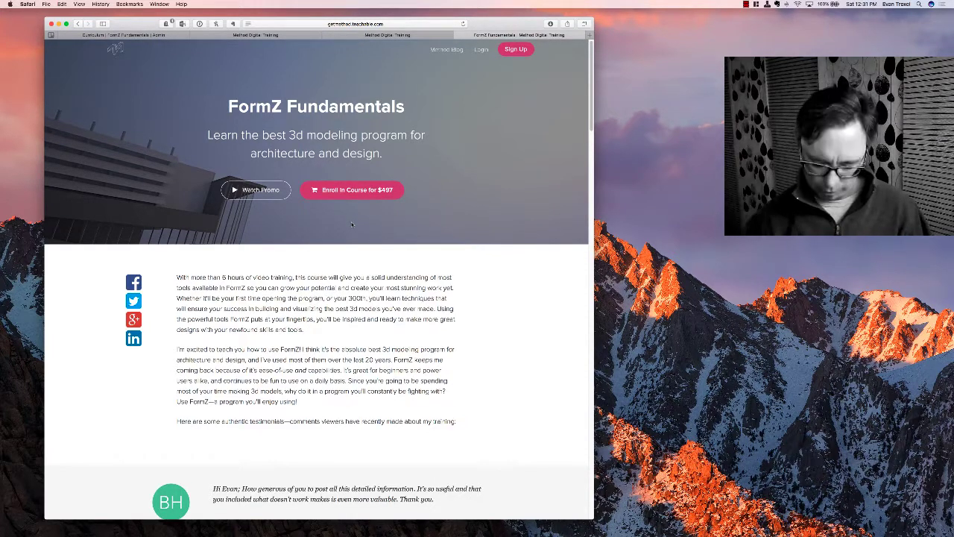
Scroll the course page to the Class Curriculum listing the Welcome and Module 1: Getting Started lessons.
{"action": "scroll", "scroll_direction": "down", "scroll_amount": 3}
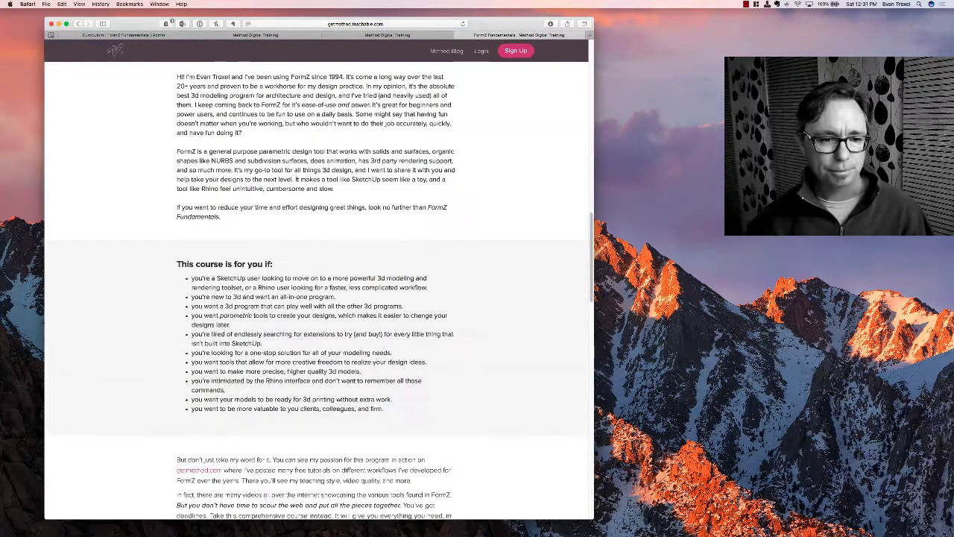
{"action": "scroll", "scroll_direction": "down", "scroll_amount": 3}
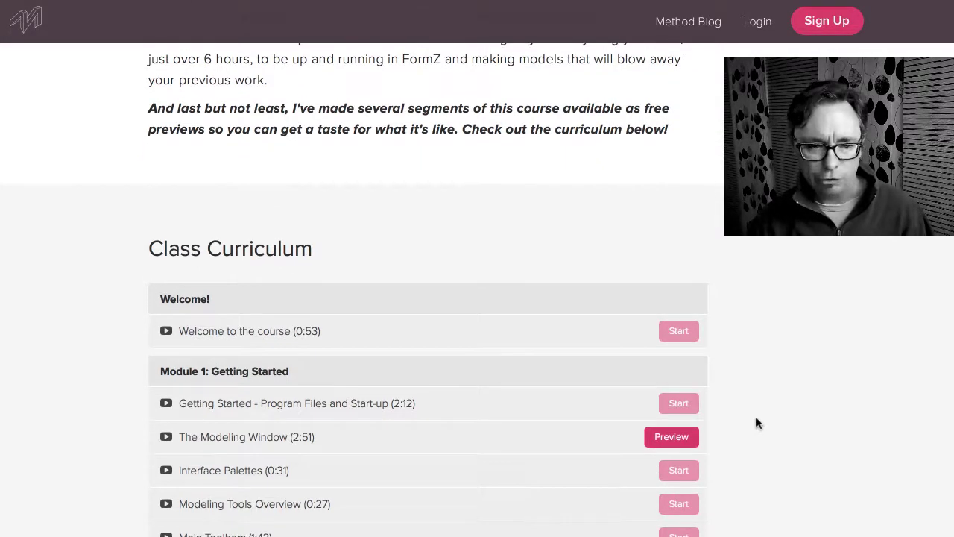
{"action": "scroll", "scroll_direction": "down", "scroll_amount": 3}
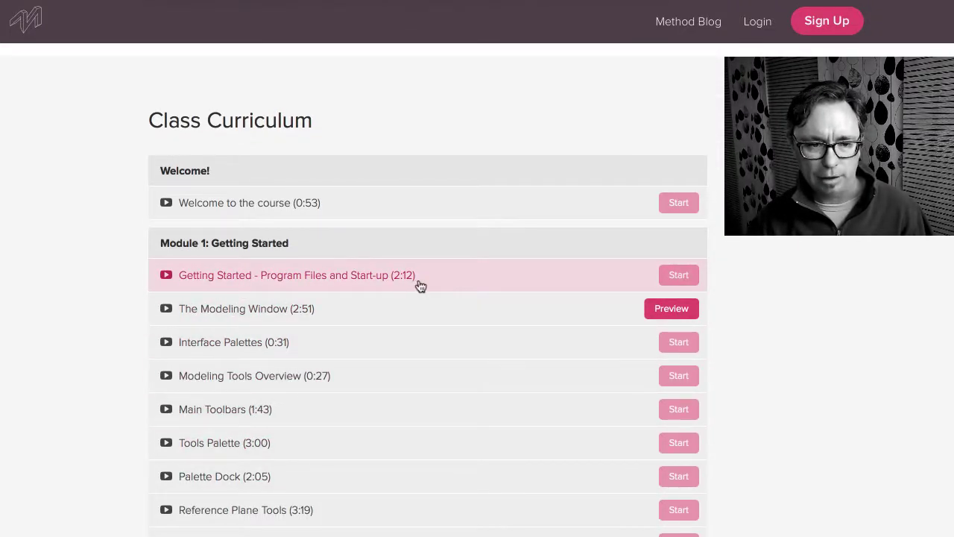
{"action": "mouse_move", "coordinate": [805, 352]}
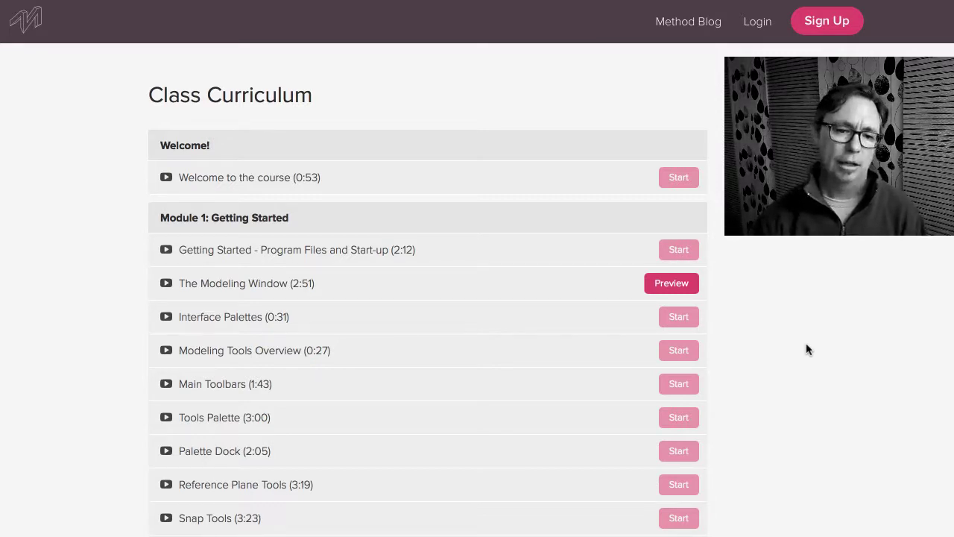
{"action": "mouse_move", "coordinate": [474, 418]}
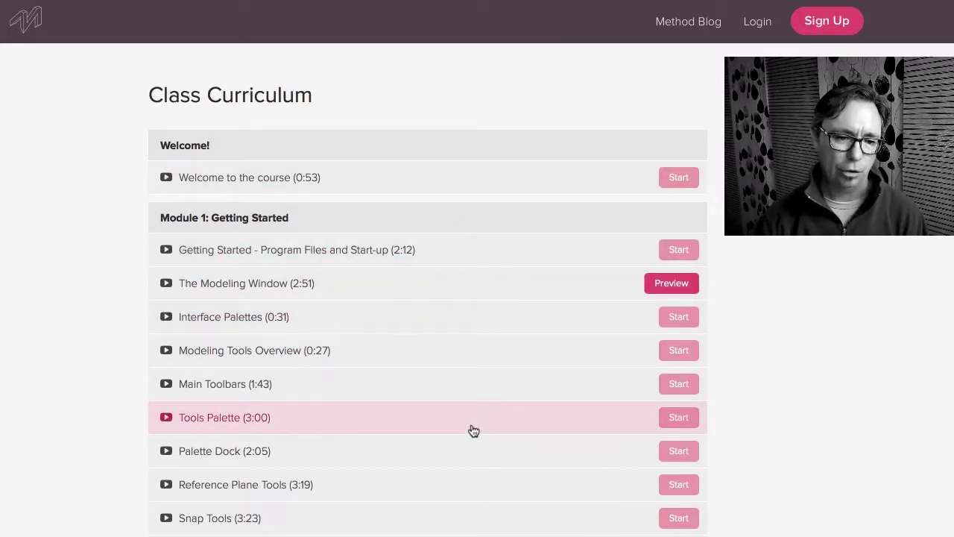
{"action": "mouse_move", "coordinate": [301, 218]}
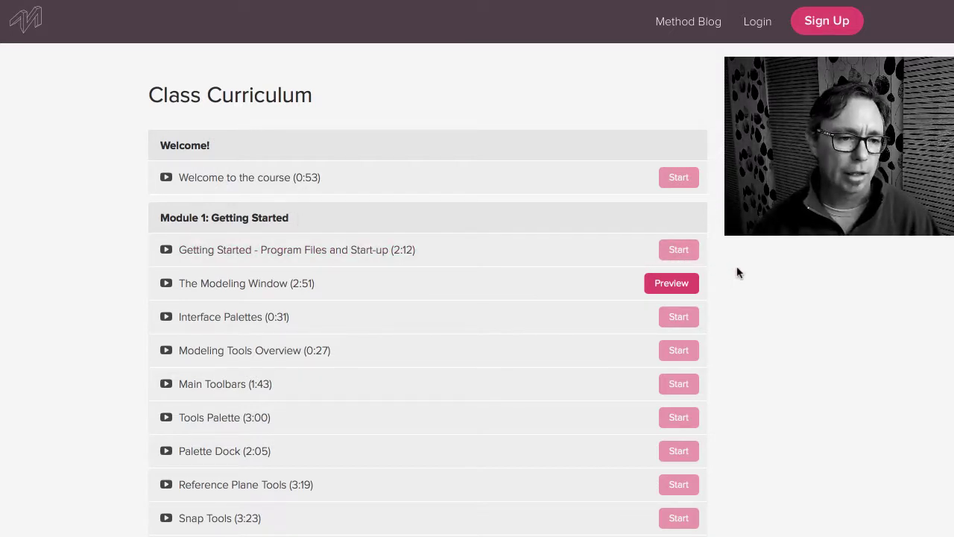
{"action": "scroll", "scroll_direction": "up", "scroll_amount": 3}
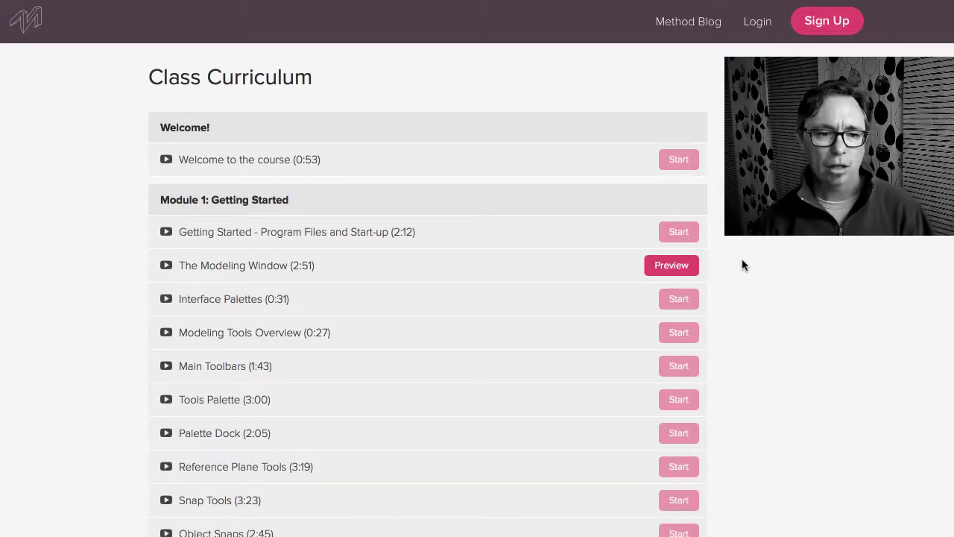
{"action": "mouse_move", "coordinate": [587, 247]}
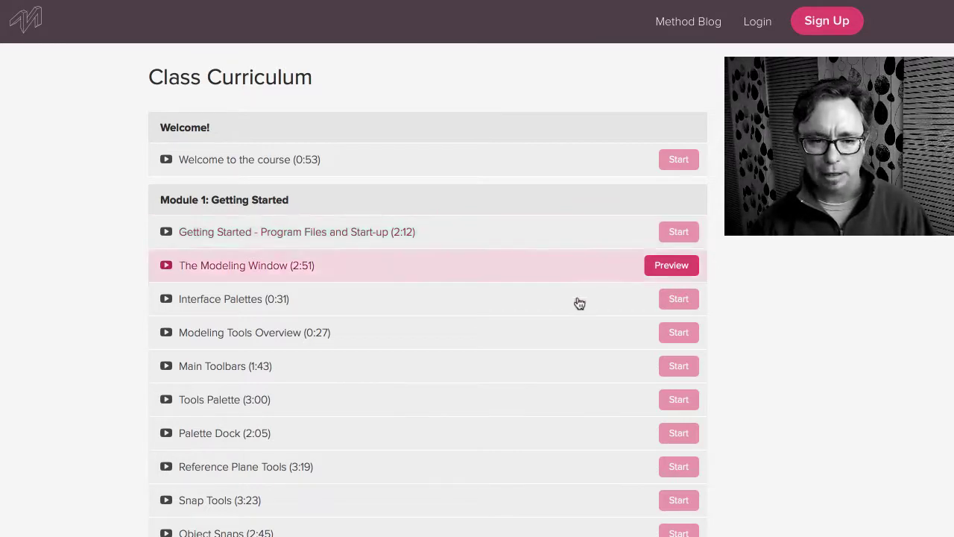
{"action": "mouse_move", "coordinate": [511, 527]}
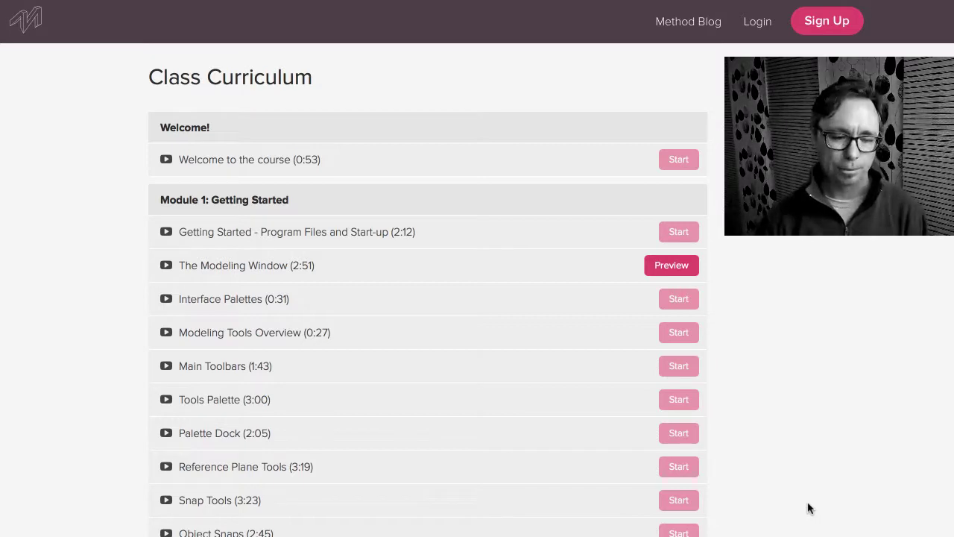
Expand the curriculum below Module 2: Creating Geometry to reveal Module 3: Linework & Derivations.
{"action": "scroll", "scroll_direction": "down", "scroll_amount": 3}
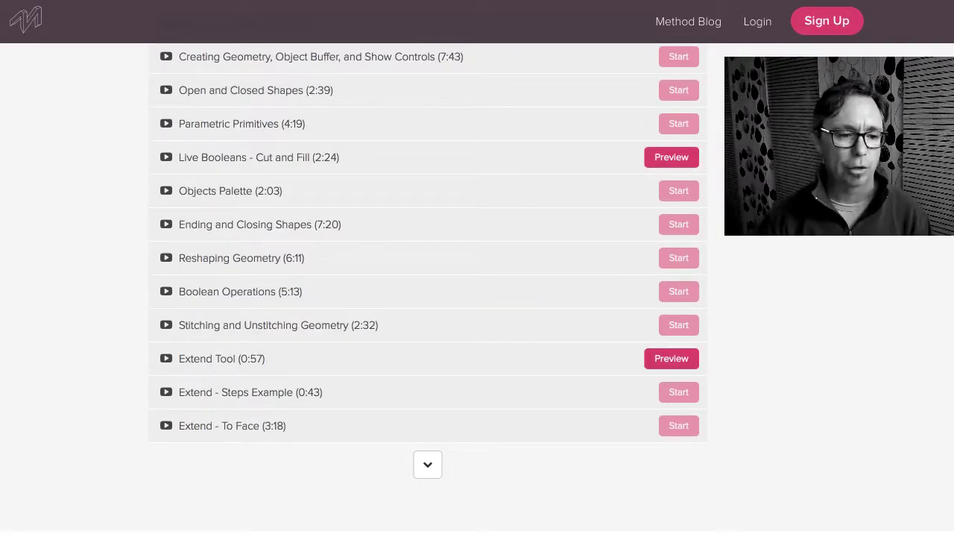
{"action": "scroll", "scroll_direction": "up", "scroll_amount": 3}
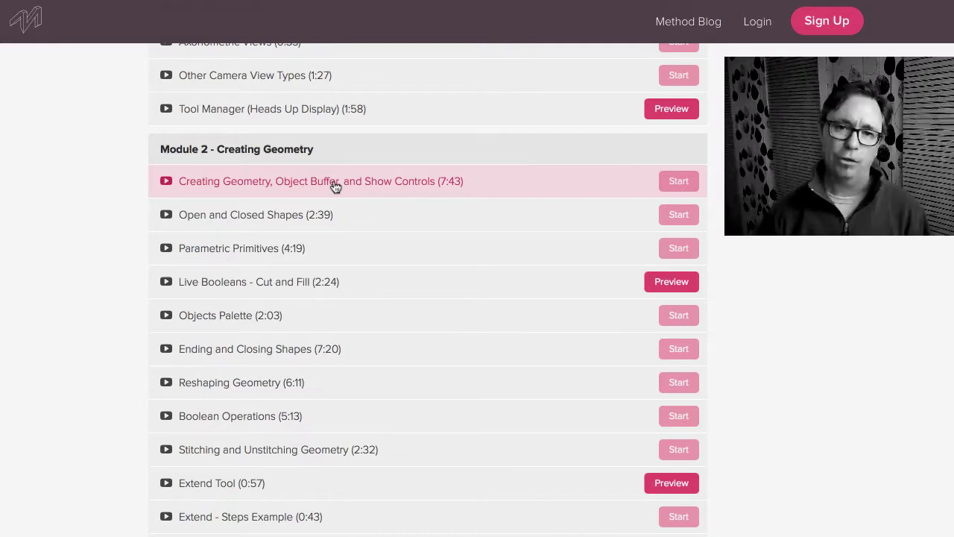
{"action": "scroll", "scroll_direction": "down", "scroll_amount": 3}
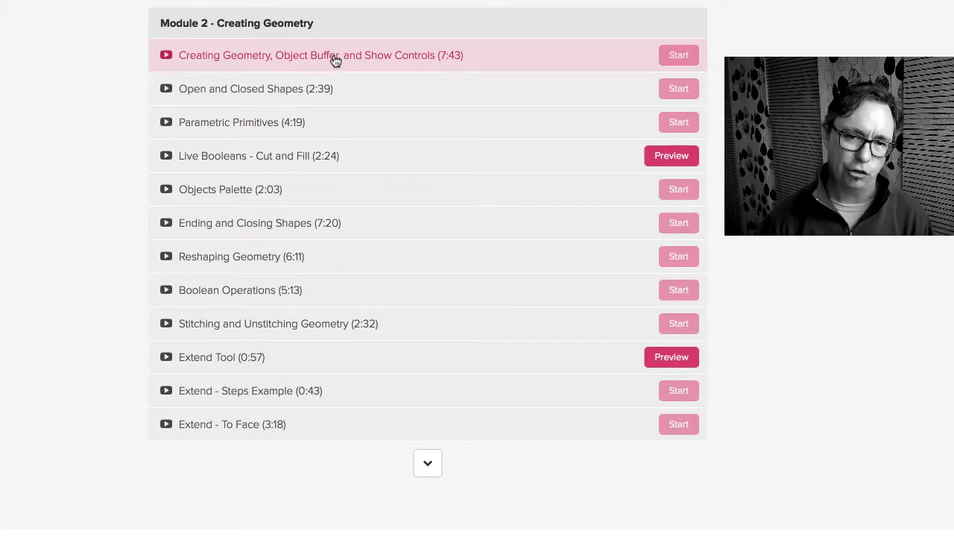
{"action": "mouse_move", "coordinate": [242, 391]}
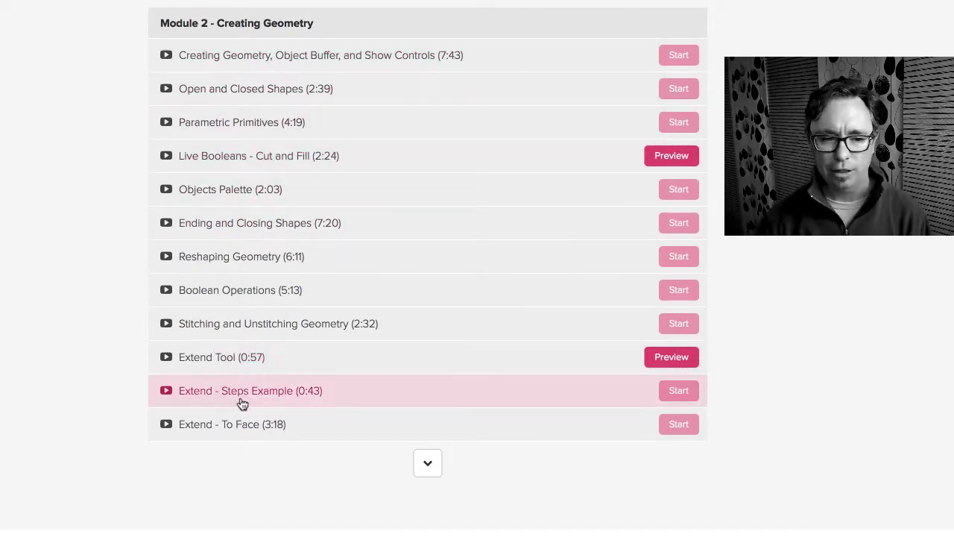
{"action": "mouse_move", "coordinate": [117, 301]}
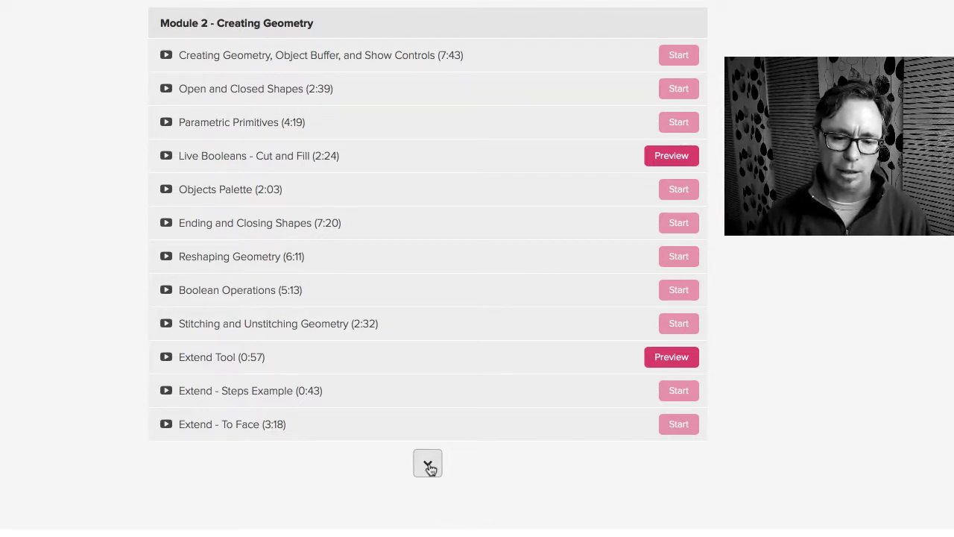
{"action": "left_click", "coordinate": [426, 462]}
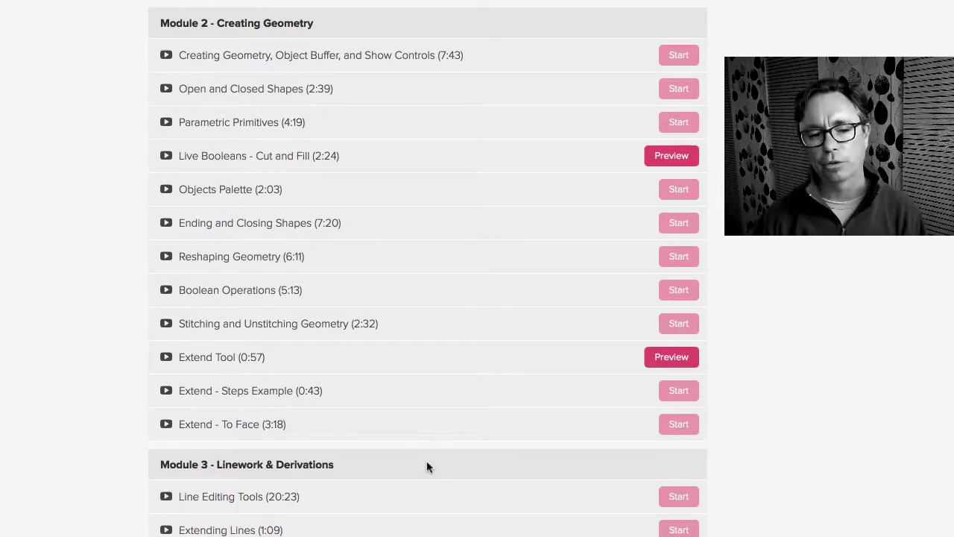
{"action": "scroll", "scroll_direction": "down", "scroll_amount": 3}
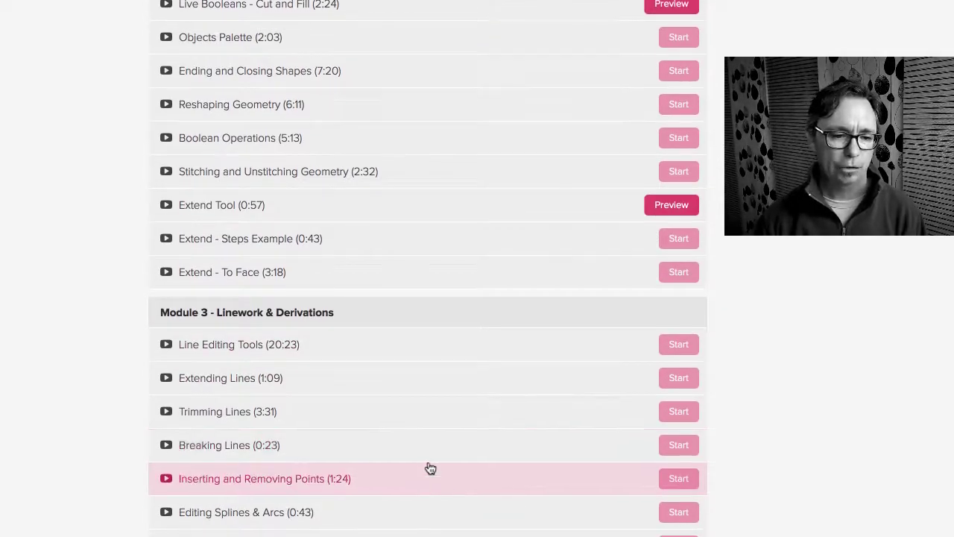
Scroll through the Module 3 lessons down to Model Text and Place Text Along Paths.
{"action": "scroll", "scroll_direction": "down", "scroll_amount": 3}
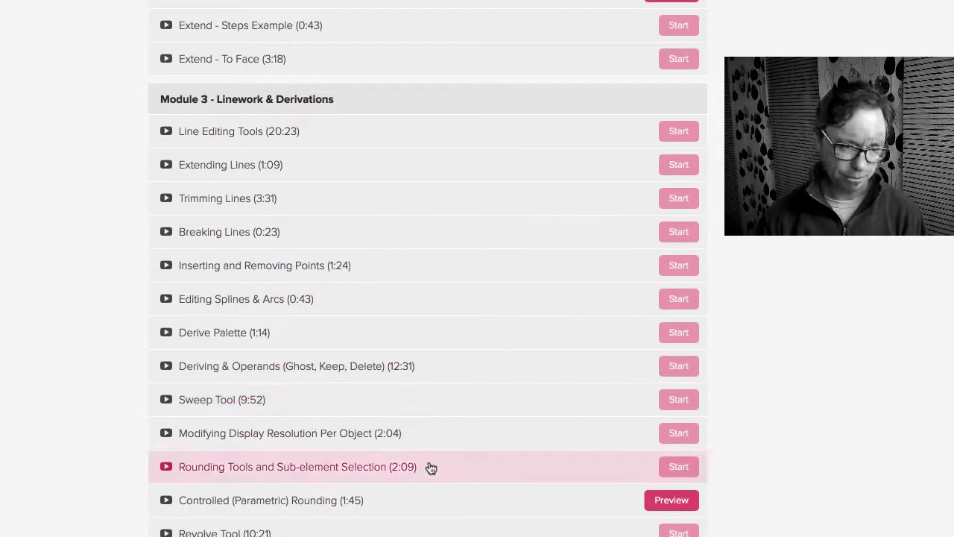
{"action": "mouse_move", "coordinate": [90, 218]}
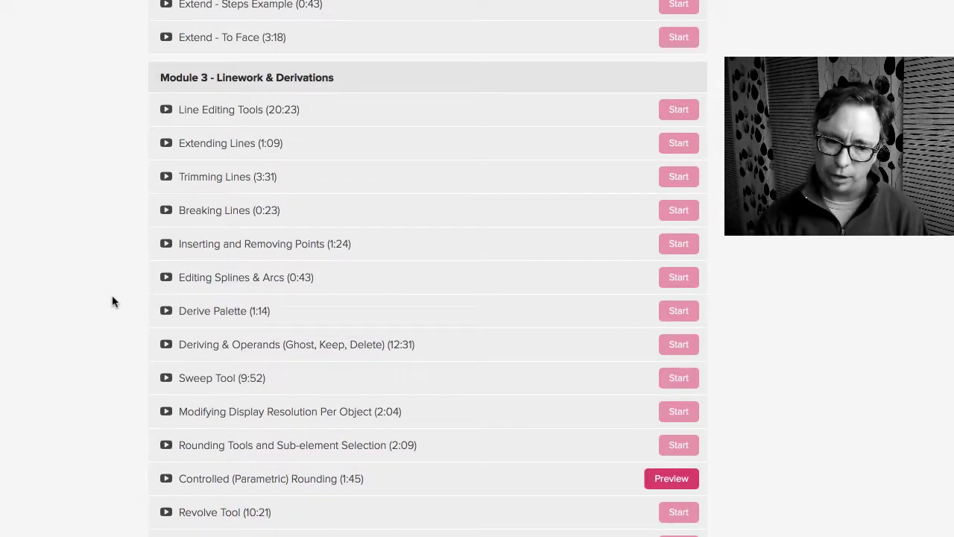
{"action": "scroll", "scroll_direction": "down", "scroll_amount": 3}
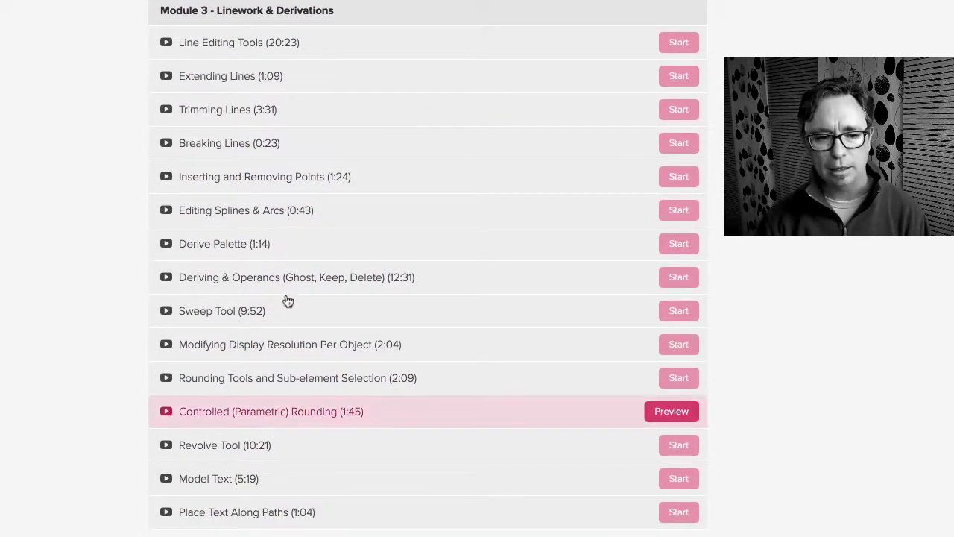
{"action": "mouse_move", "coordinate": [66, 353]}
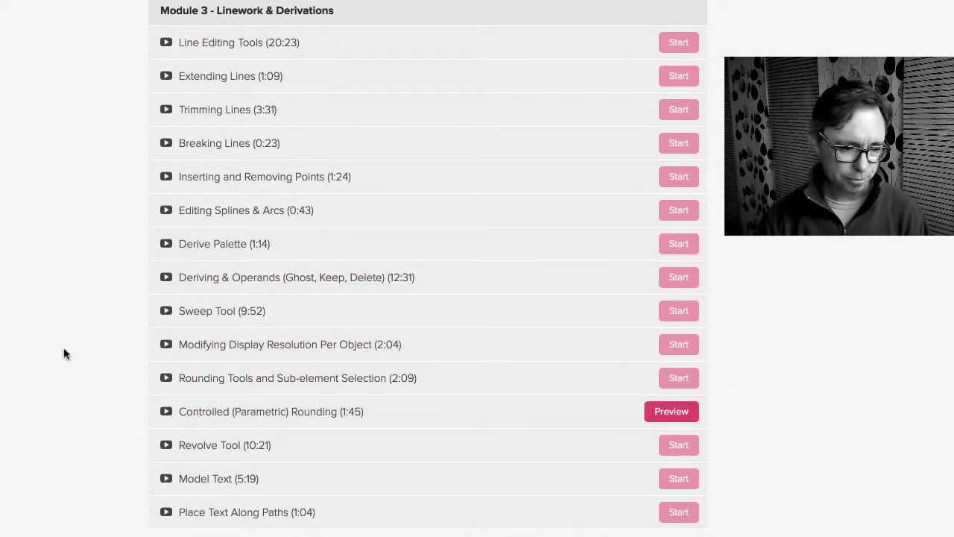
{"action": "scroll", "scroll_direction": "down", "scroll_amount": 3}
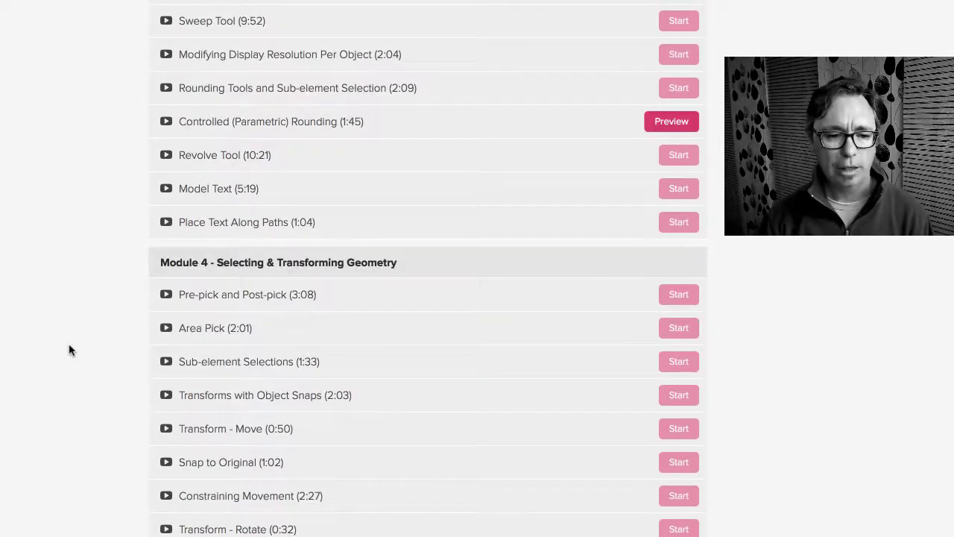
{"action": "scroll", "scroll_direction": "down", "scroll_amount": 3}
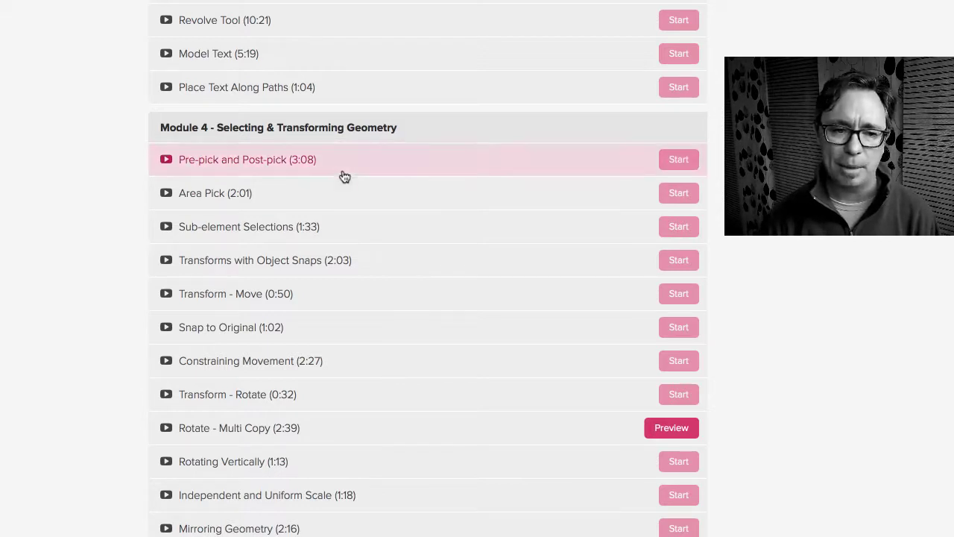
{"action": "mouse_move", "coordinate": [71, 310]}
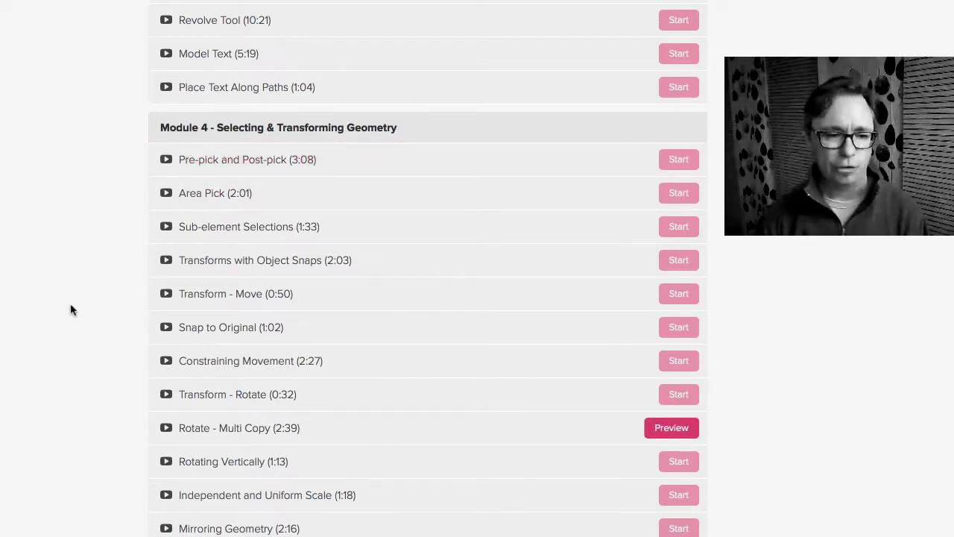
{"action": "mouse_move", "coordinate": [229, 416]}
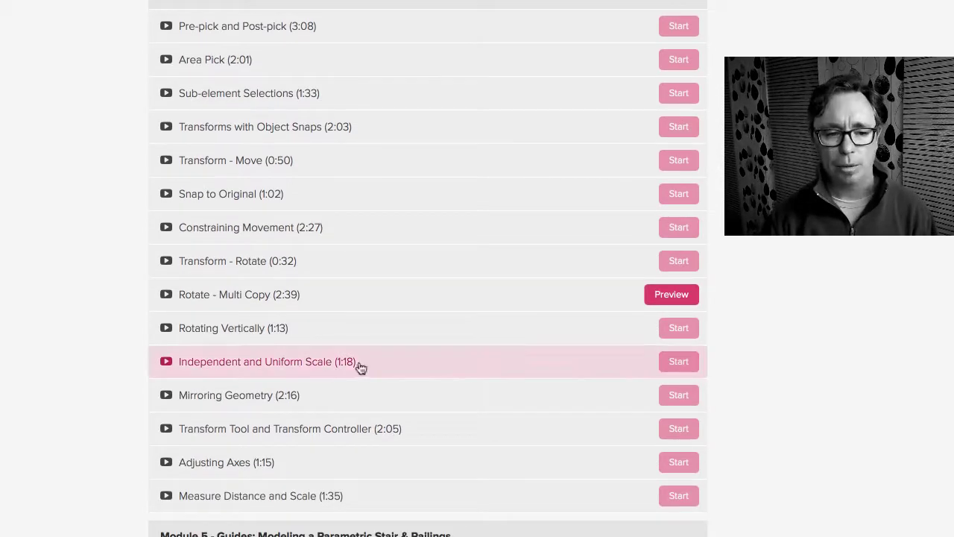
{"action": "mouse_move", "coordinate": [66, 325]}
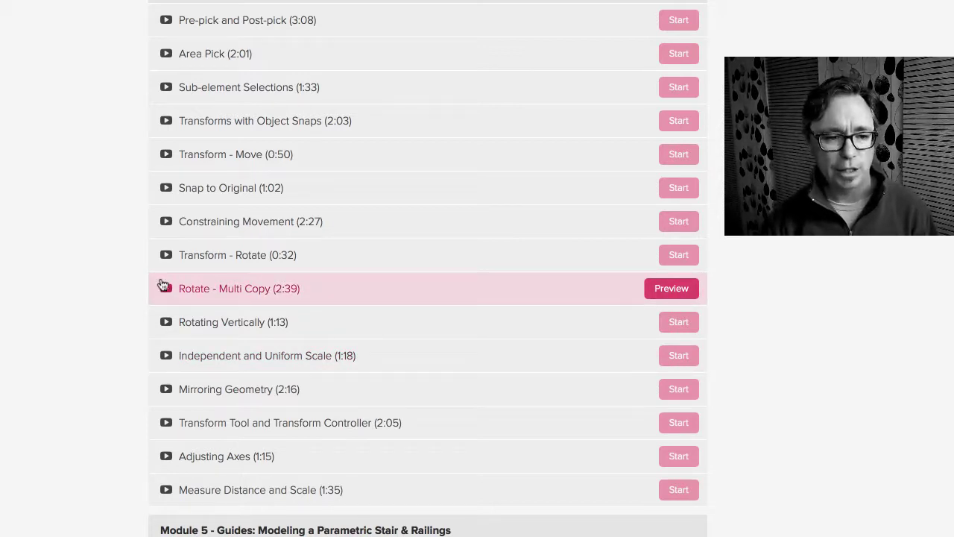
{"action": "scroll", "scroll_direction": "down", "scroll_amount": 3}
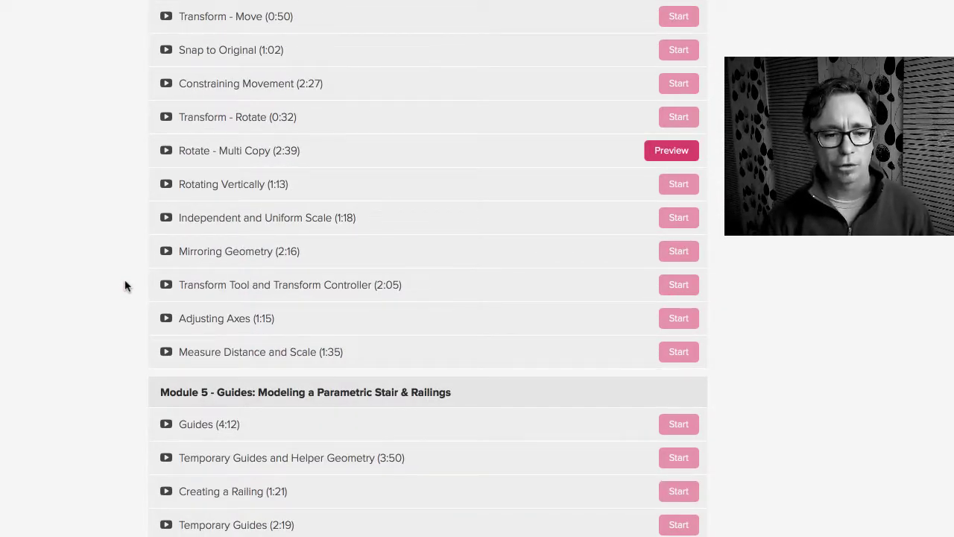
{"action": "scroll", "scroll_direction": "down", "scroll_amount": 3}
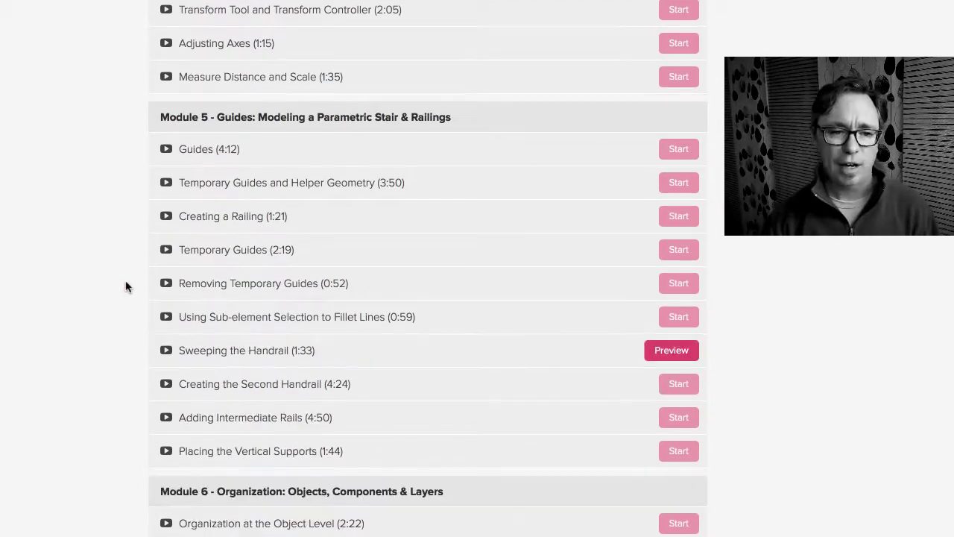
{"action": "mouse_move", "coordinate": [138, 257]}
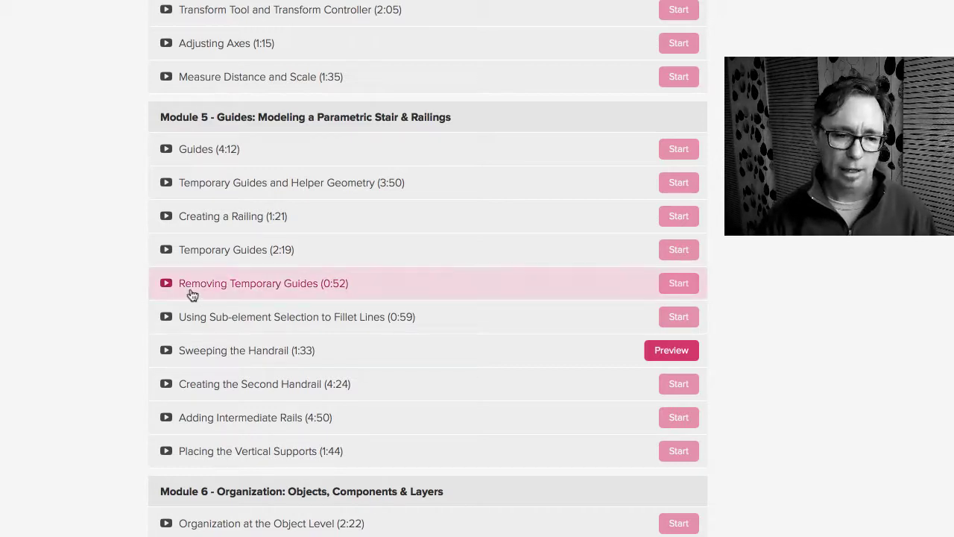
{"action": "mouse_move", "coordinate": [88, 393]}
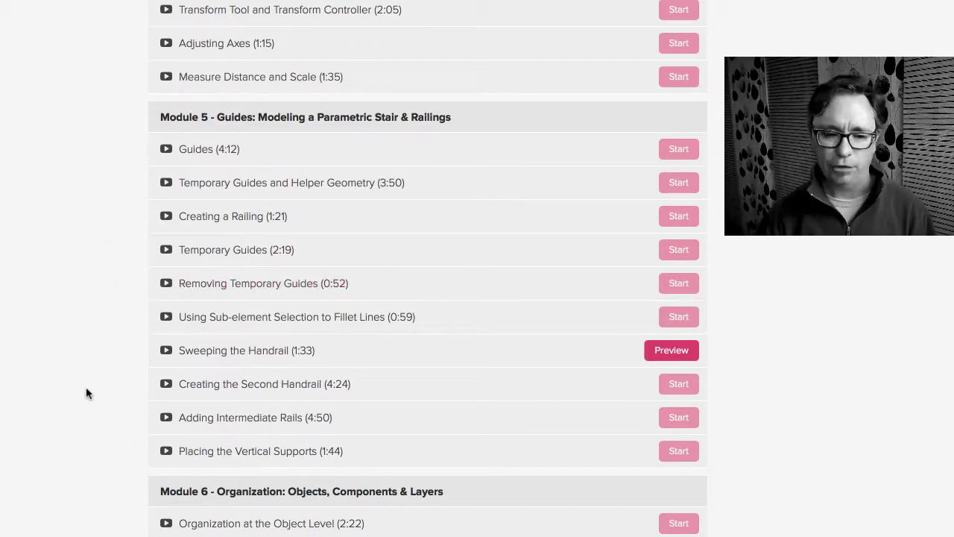
{"action": "mouse_move", "coordinate": [108, 342]}
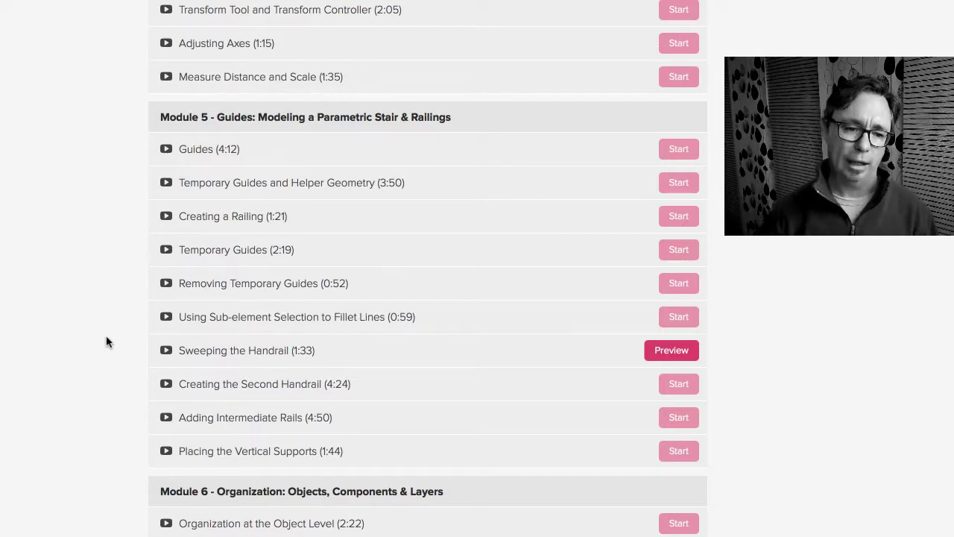
{"action": "mouse_move", "coordinate": [116, 324]}
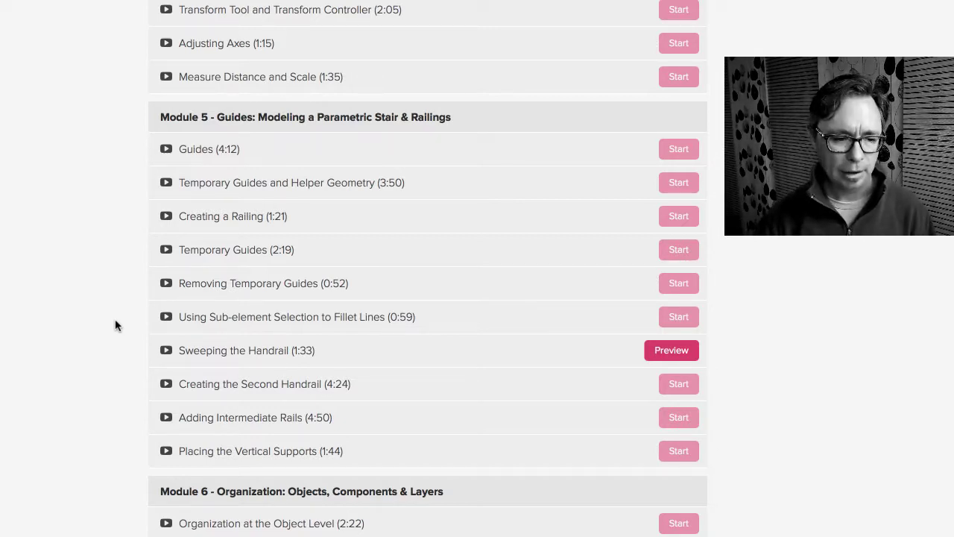
{"action": "scroll", "scroll_direction": "down", "scroll_amount": 3}
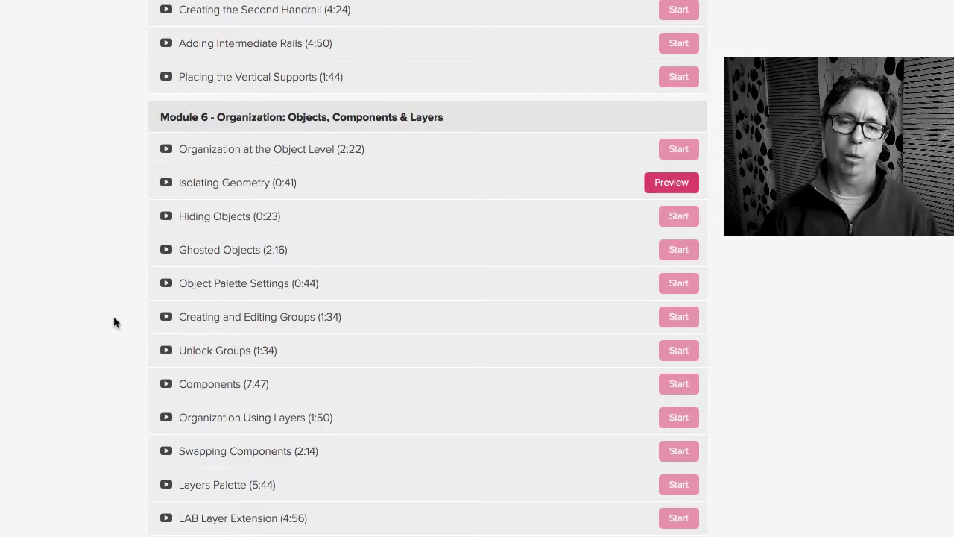
{"action": "scroll", "scroll_direction": "down", "scroll_amount": 3}
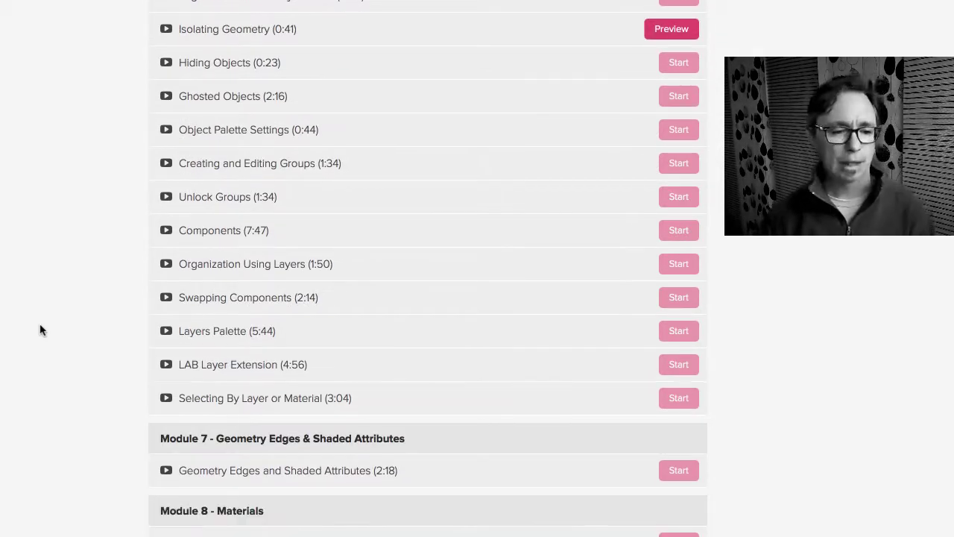
{"action": "scroll", "scroll_direction": "down", "scroll_amount": 3}
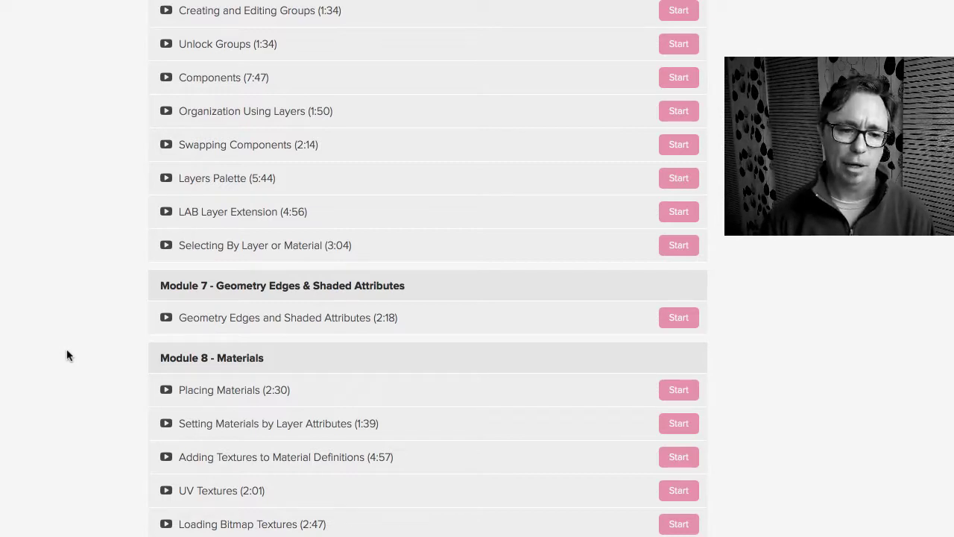
{"action": "mouse_move", "coordinate": [197, 342]}
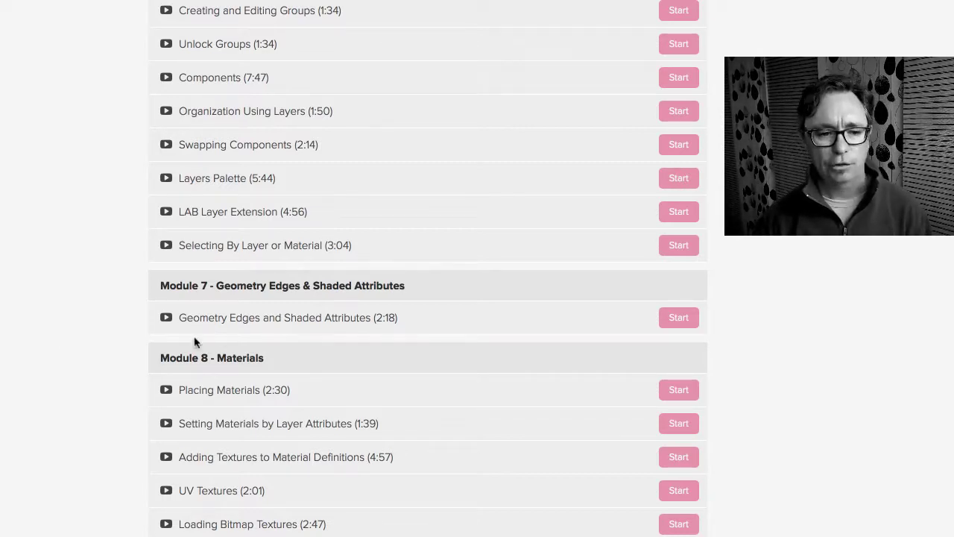
{"action": "scroll", "scroll_direction": "down", "scroll_amount": 3}
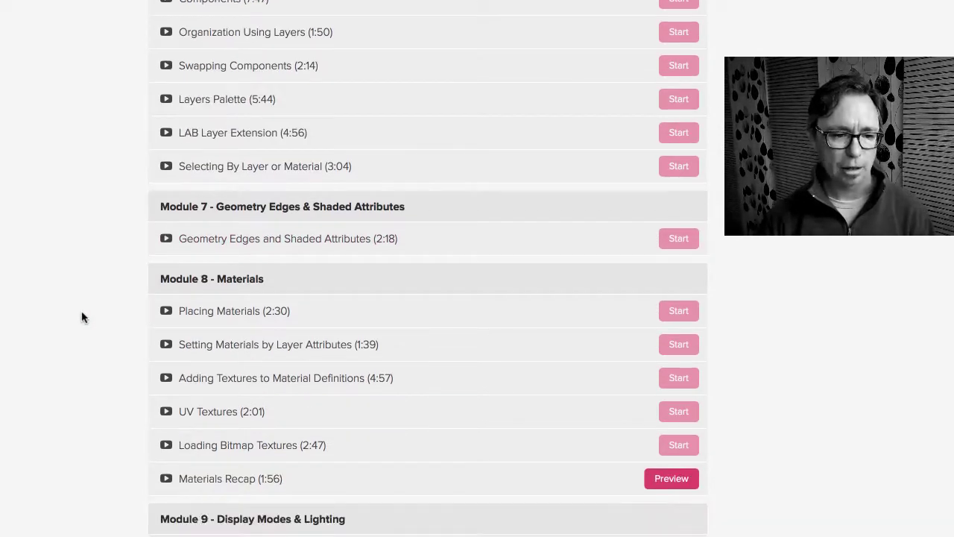
{"action": "scroll", "scroll_direction": "down", "scroll_amount": 3}
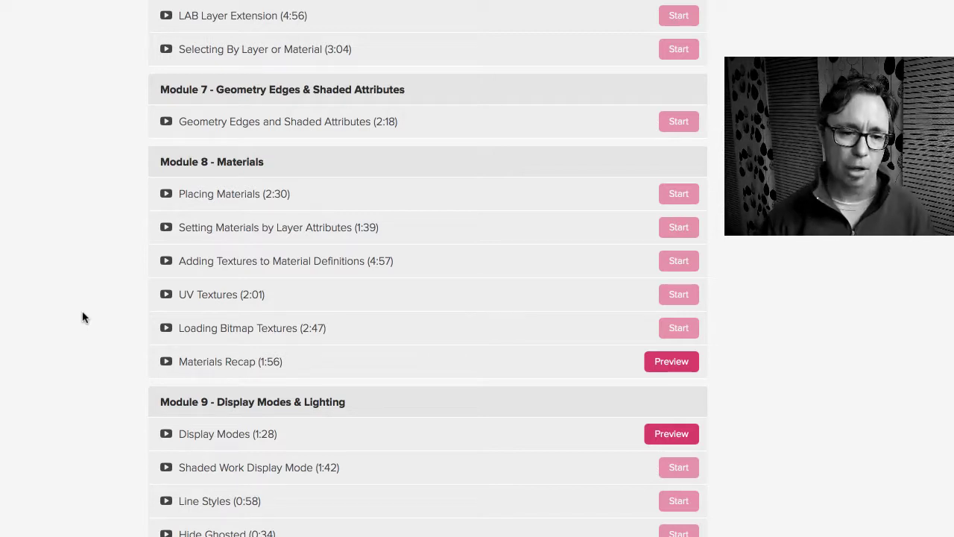
{"action": "scroll", "scroll_direction": "down", "scroll_amount": 3}
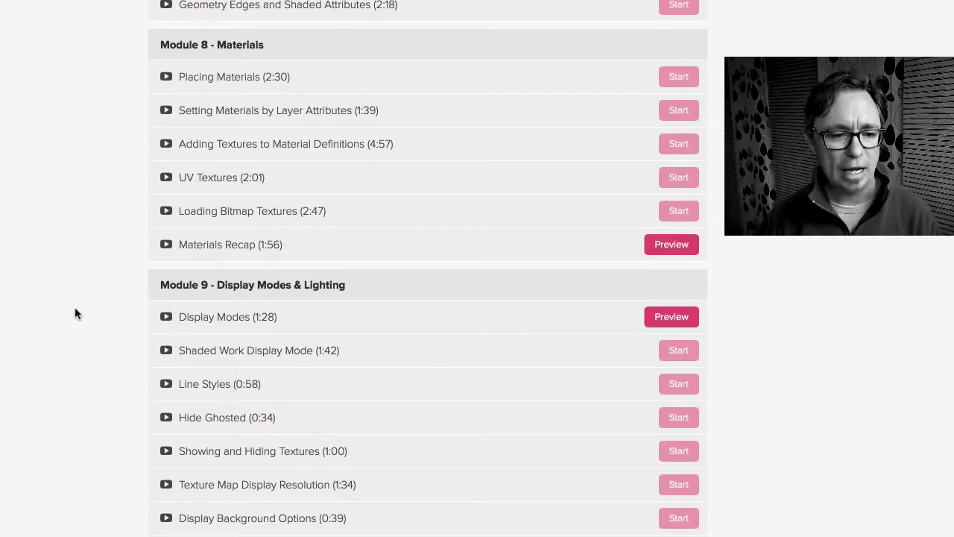
{"action": "scroll", "scroll_direction": "down", "scroll_amount": 3}
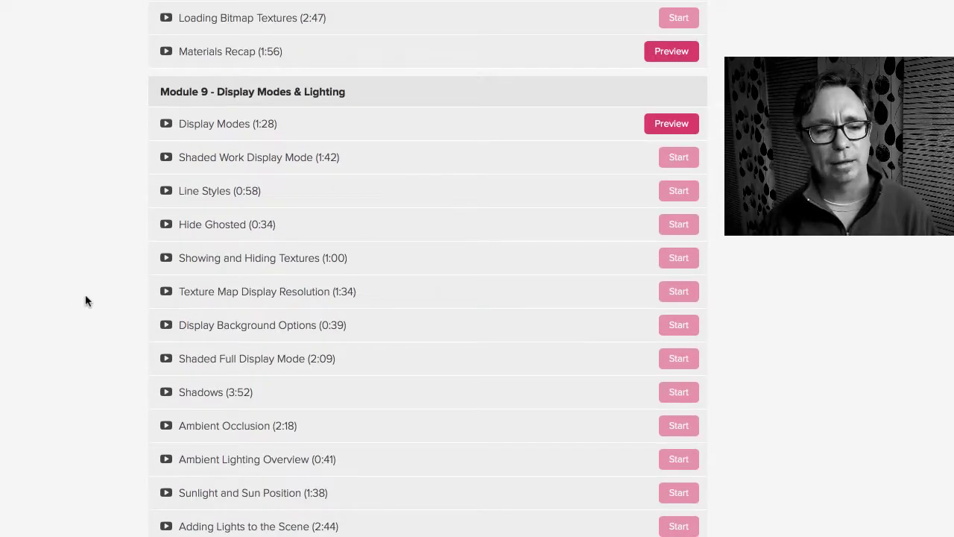
{"action": "scroll", "scroll_direction": "down", "scroll_amount": 3}
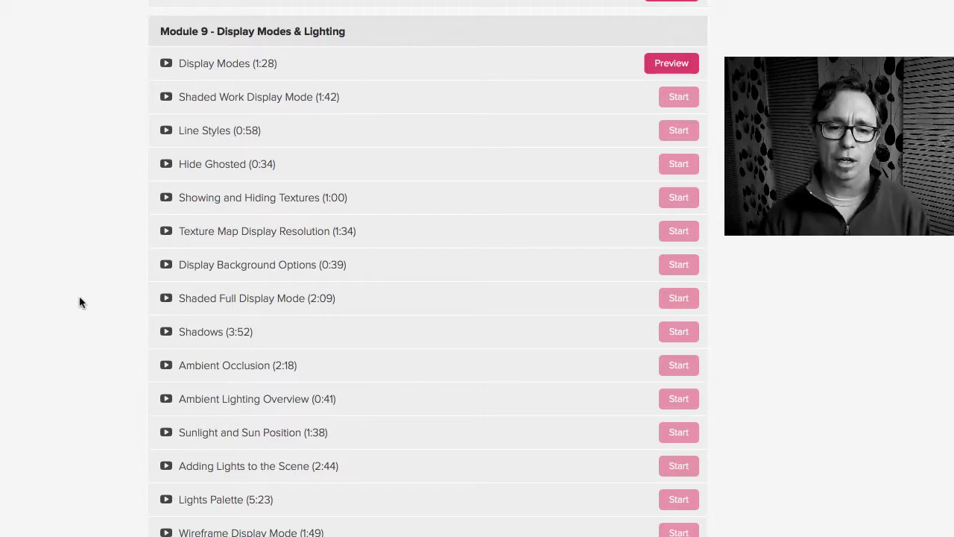
{"action": "scroll", "scroll_direction": "down", "scroll_amount": 3}
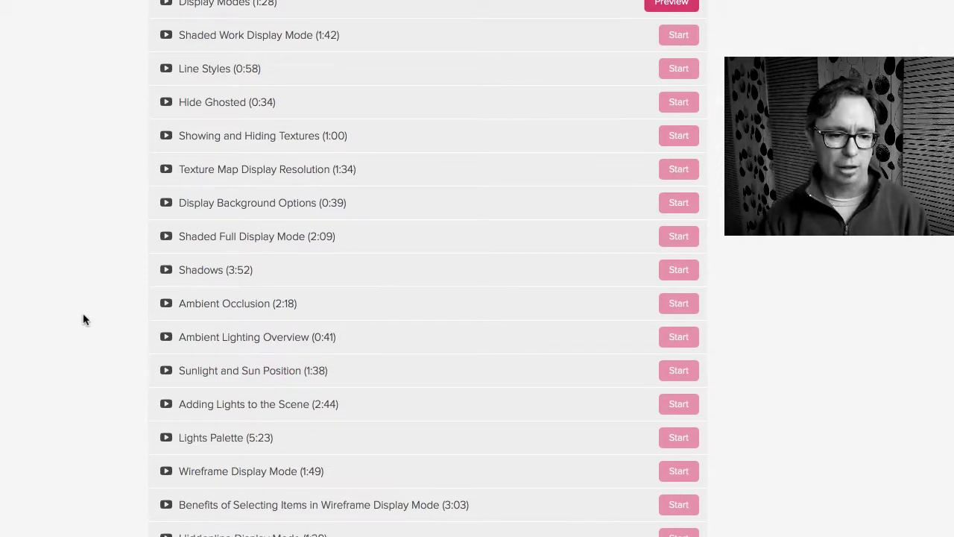
{"action": "scroll", "scroll_direction": "down", "scroll_amount": 3}
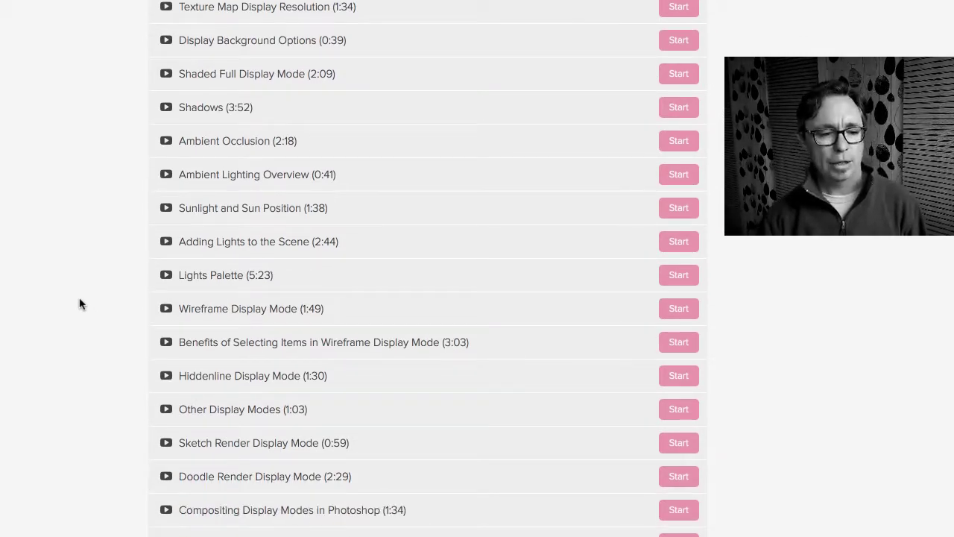
{"action": "mouse_move", "coordinate": [132, 466]}
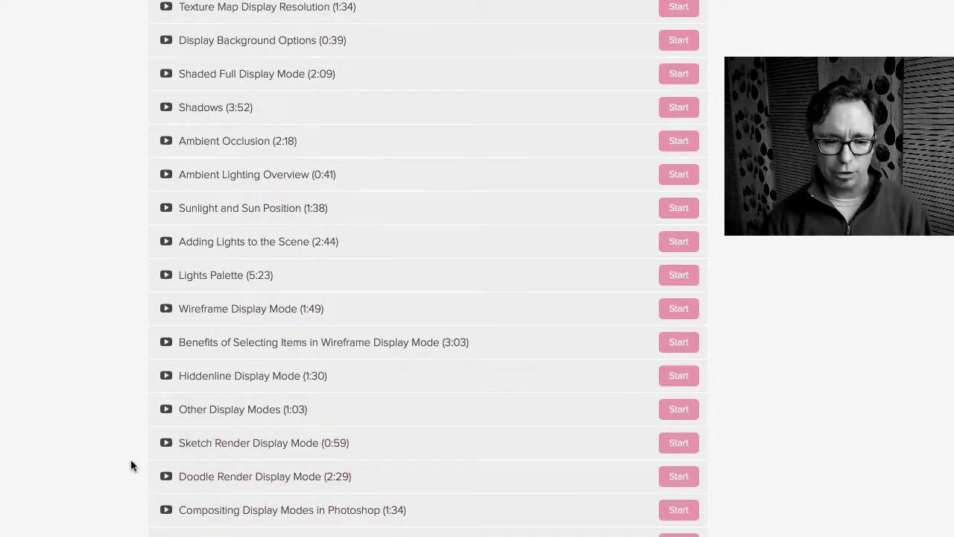
{"action": "scroll", "scroll_direction": "down", "scroll_amount": 3}
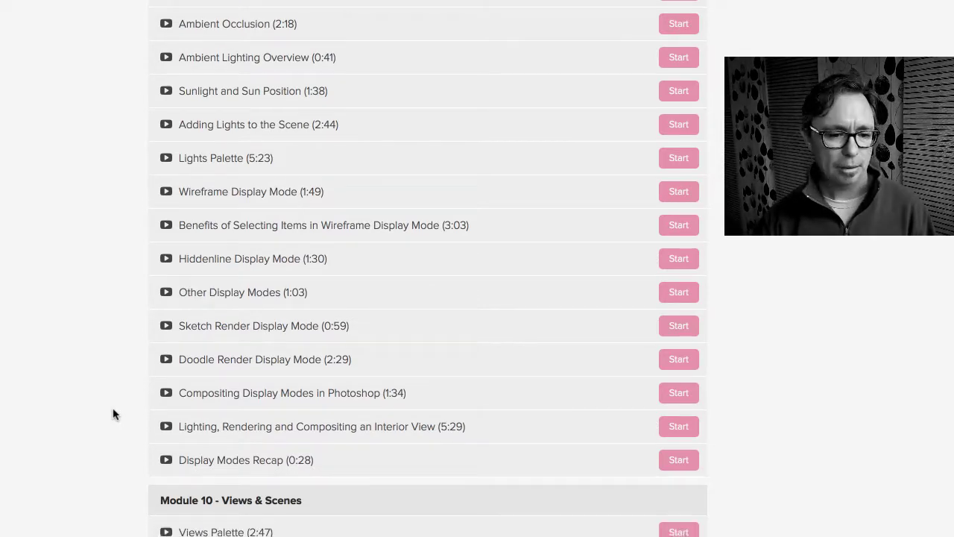
Scroll past Module 10: Views & Scenes and Module 11: Clipping Planes to where Module 12 begins.
{"action": "scroll", "scroll_direction": "down", "scroll_amount": 3}
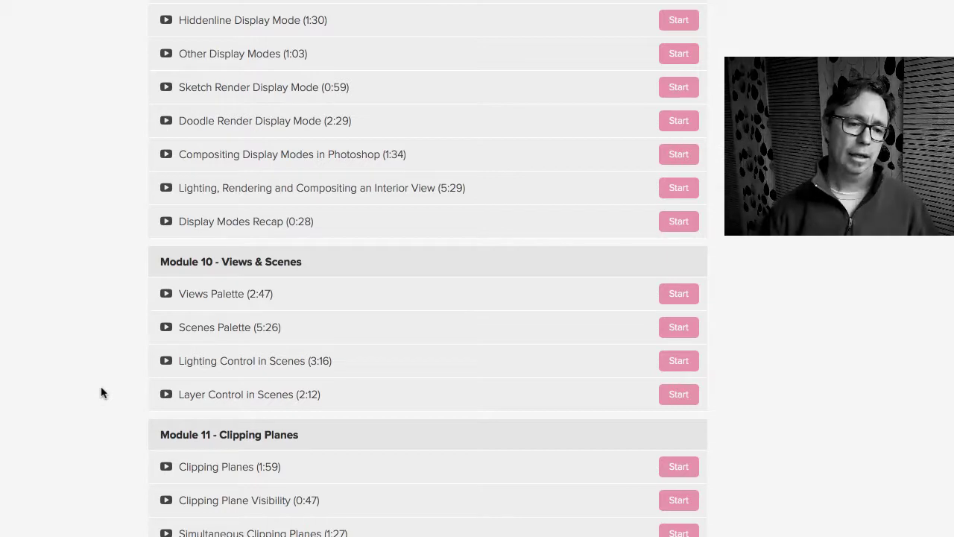
{"action": "mouse_move", "coordinate": [88, 343]}
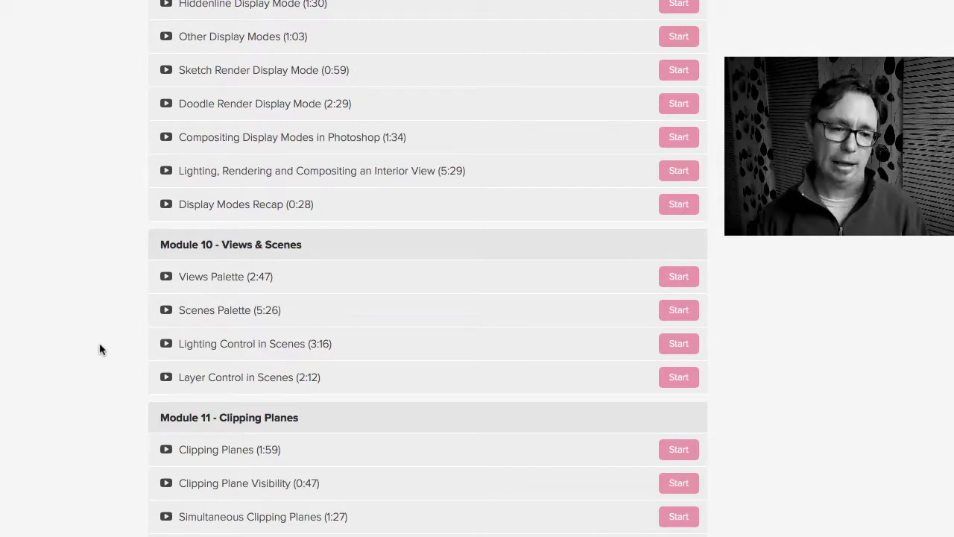
{"action": "mouse_move", "coordinate": [108, 354]}
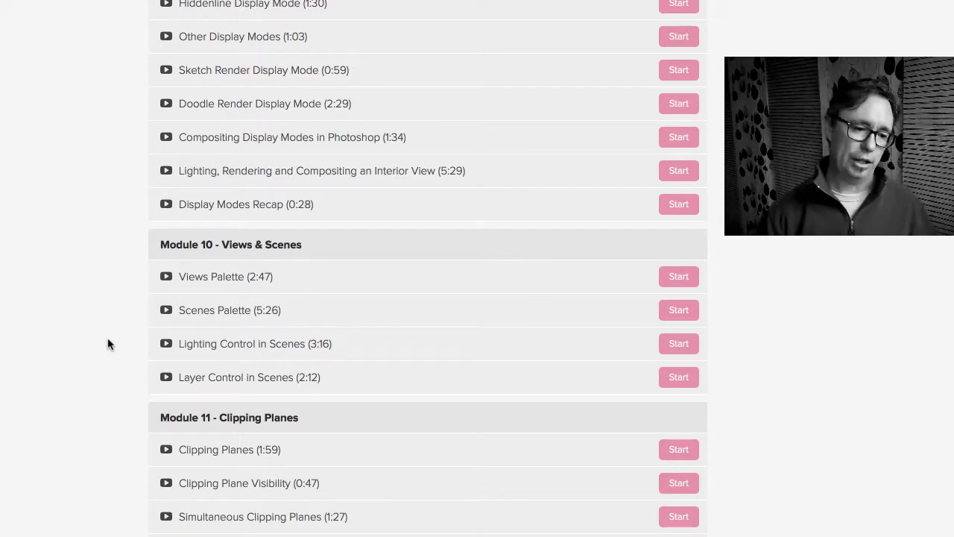
{"action": "scroll", "scroll_direction": "down", "scroll_amount": 3}
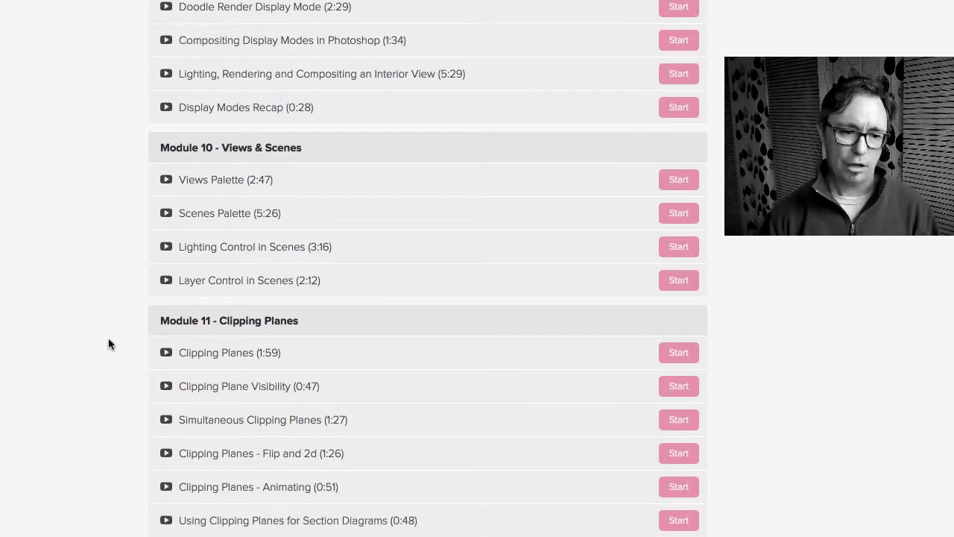
{"action": "scroll", "scroll_direction": "down", "scroll_amount": 3}
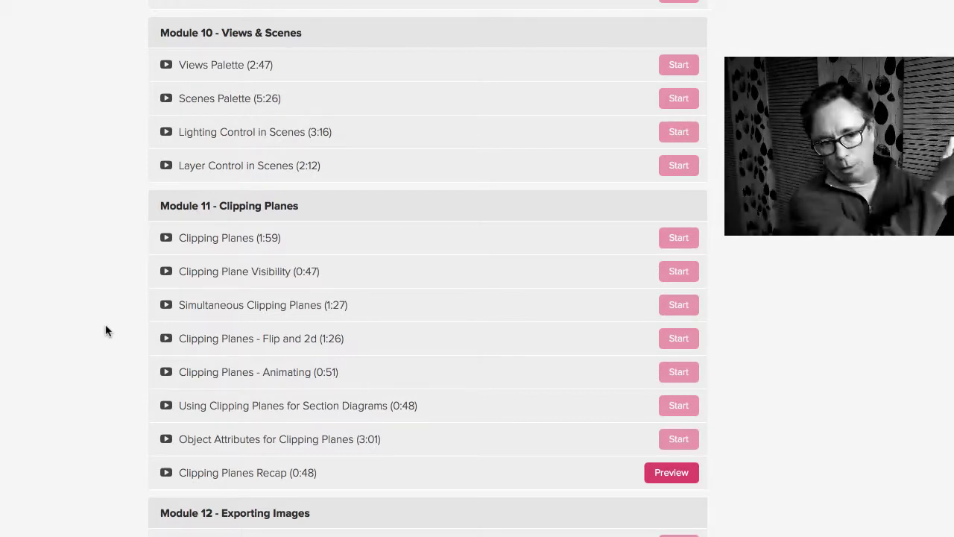
{"action": "scroll", "scroll_direction": "down", "scroll_amount": 3}
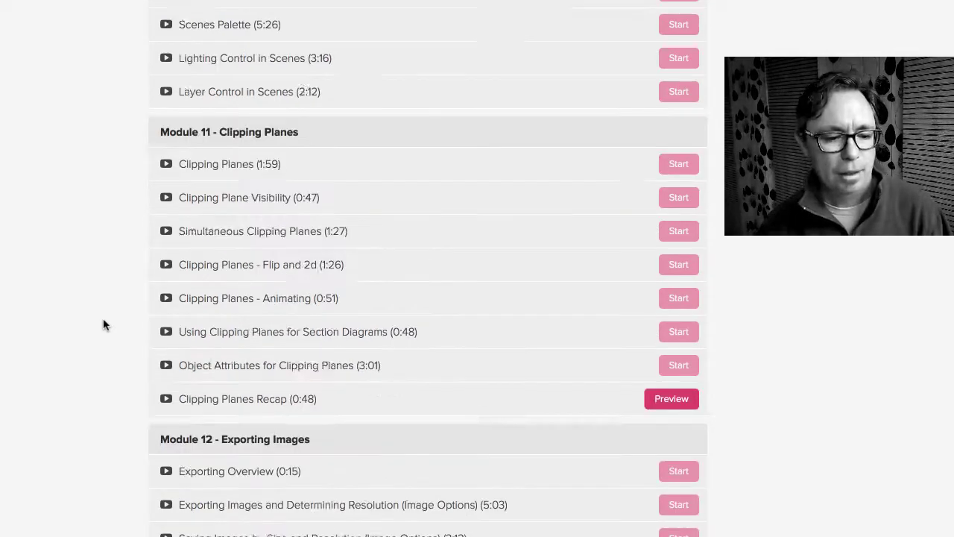
Scroll through Modules 12–16 to the final Conclusion lesson at the bottom of the curriculum.
{"action": "scroll", "scroll_direction": "down", "scroll_amount": 3}
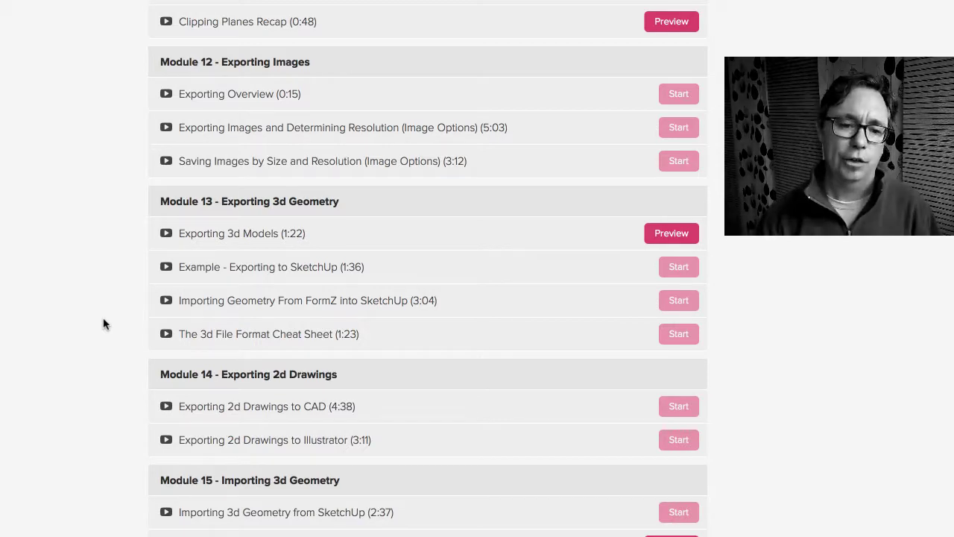
{"action": "scroll", "scroll_direction": "down", "scroll_amount": 3}
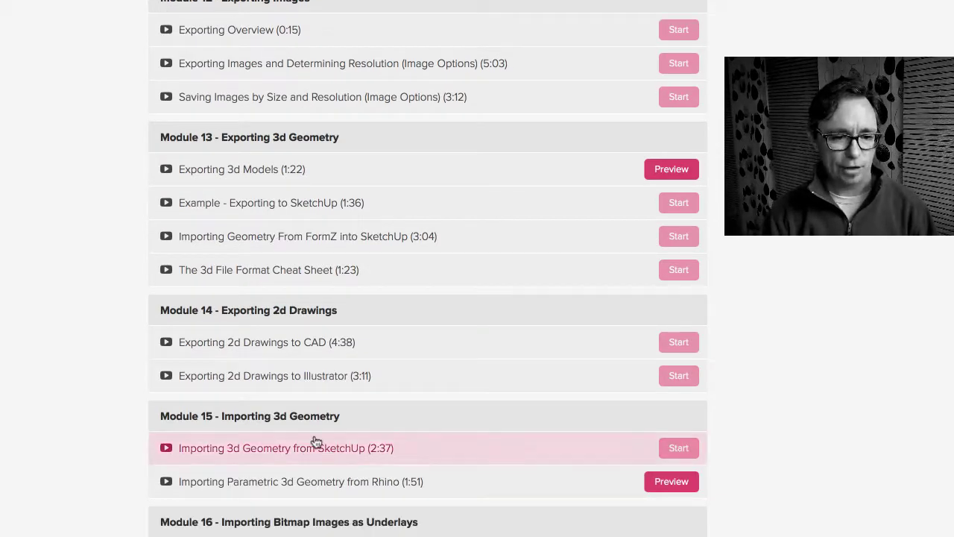
{"action": "scroll", "scroll_direction": "up", "scroll_amount": 3}
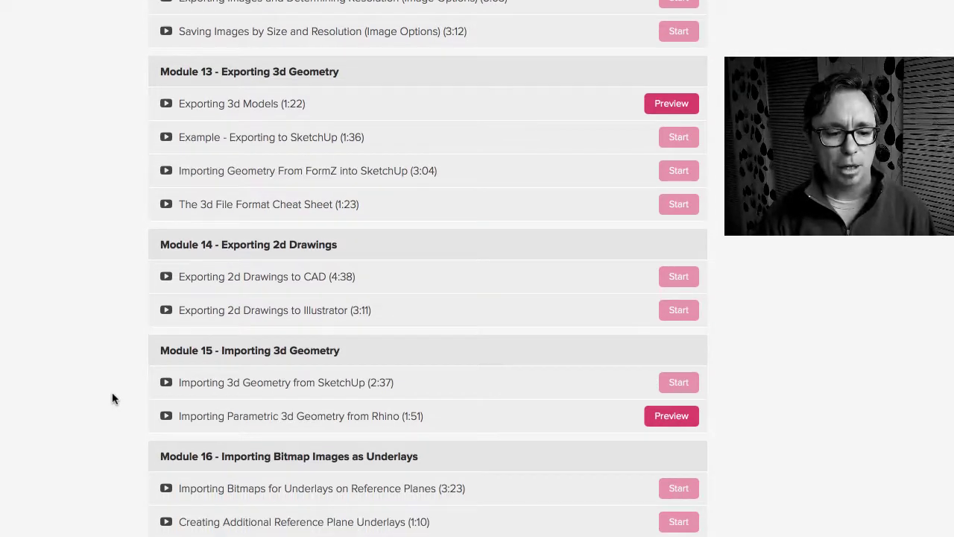
{"action": "scroll", "scroll_direction": "down", "scroll_amount": 3}
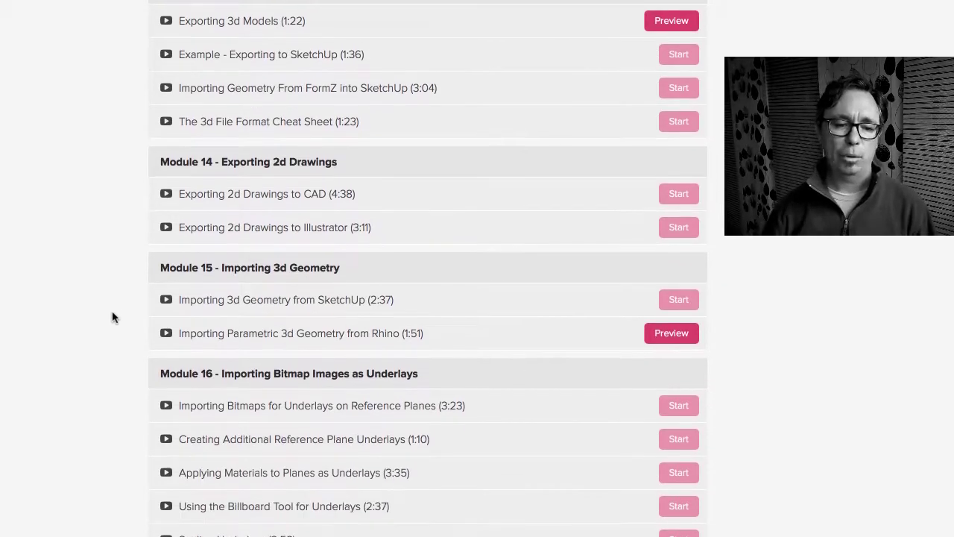
{"action": "scroll", "scroll_direction": "down", "scroll_amount": 3}
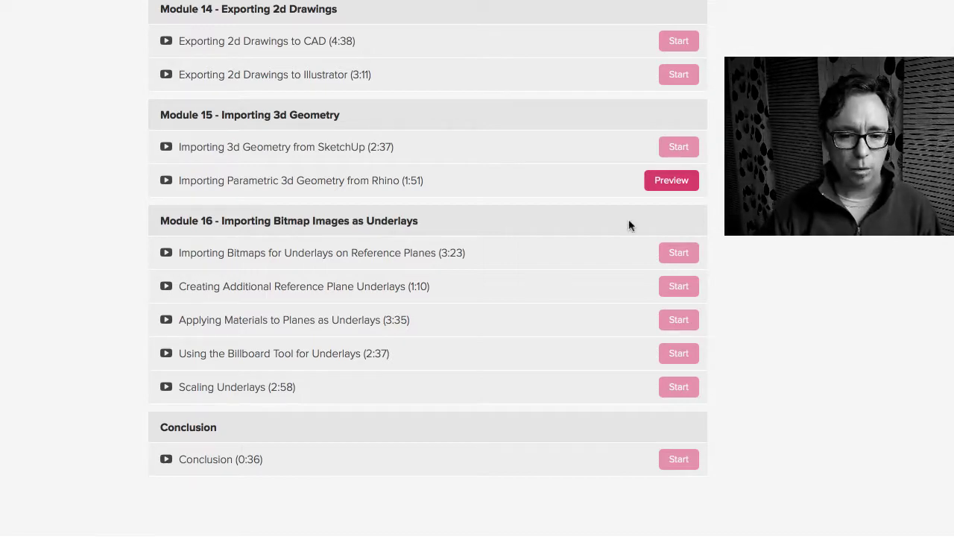
Return to the curriculum top and start The Modeling Window (2:51) preview lecture playing.
{"action": "scroll", "scroll_direction": "up", "scroll_amount": 3}
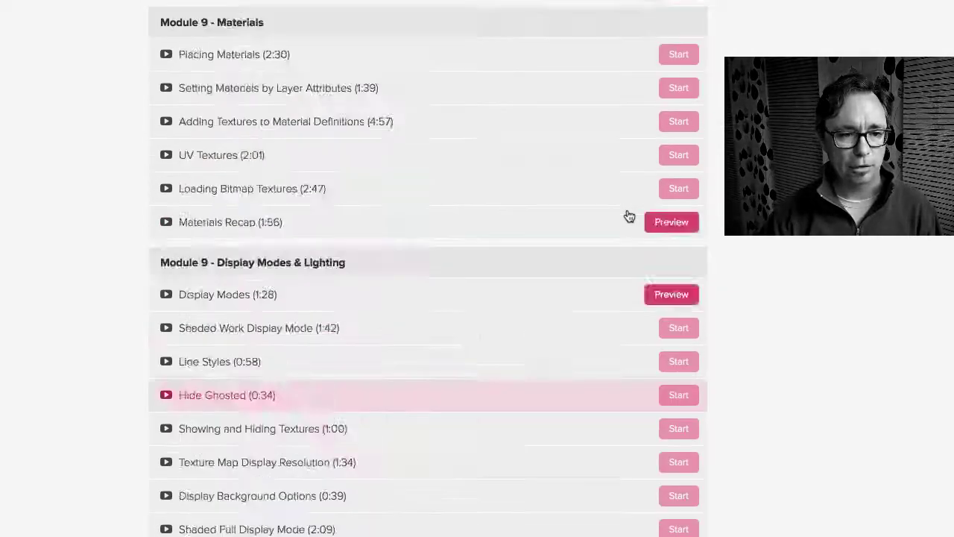
{"action": "scroll", "scroll_direction": "up", "scroll_amount": 3}
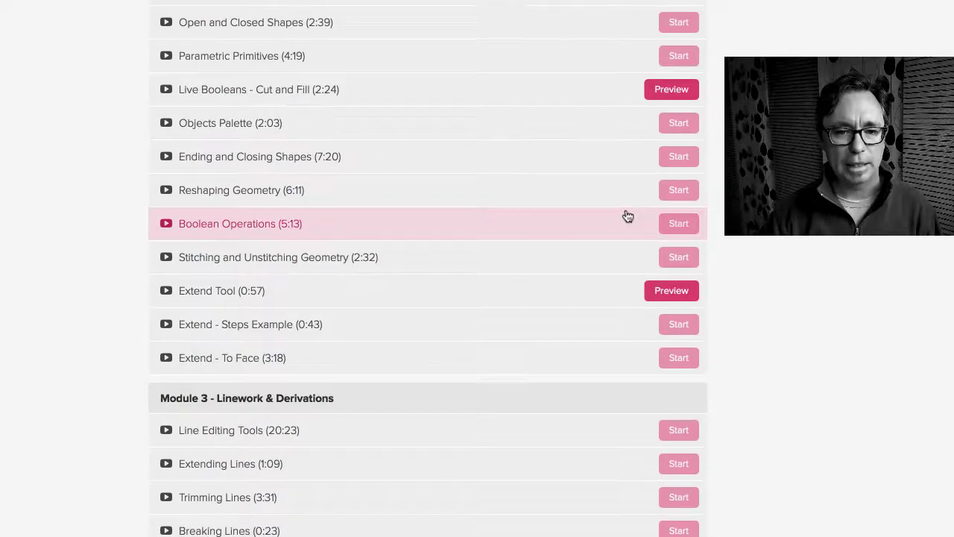
{"action": "scroll", "scroll_direction": "up", "scroll_amount": 3}
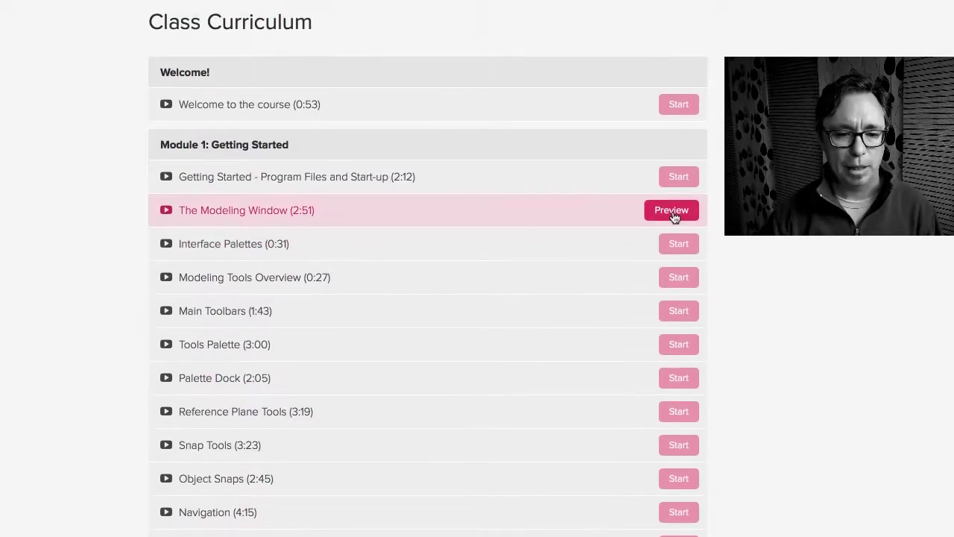
{"action": "left_click", "coordinate": [671, 209]}
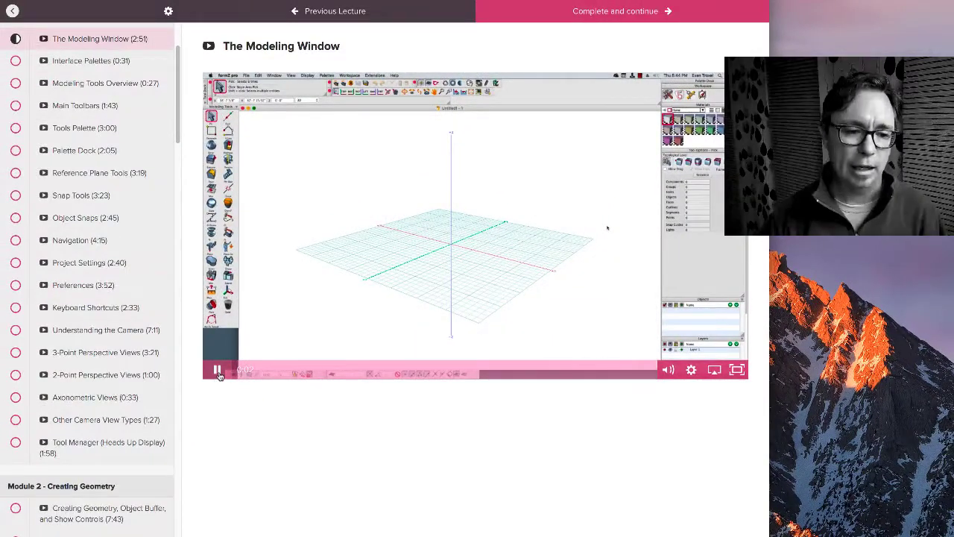
{"action": "left_click", "coordinate": [218, 370]}
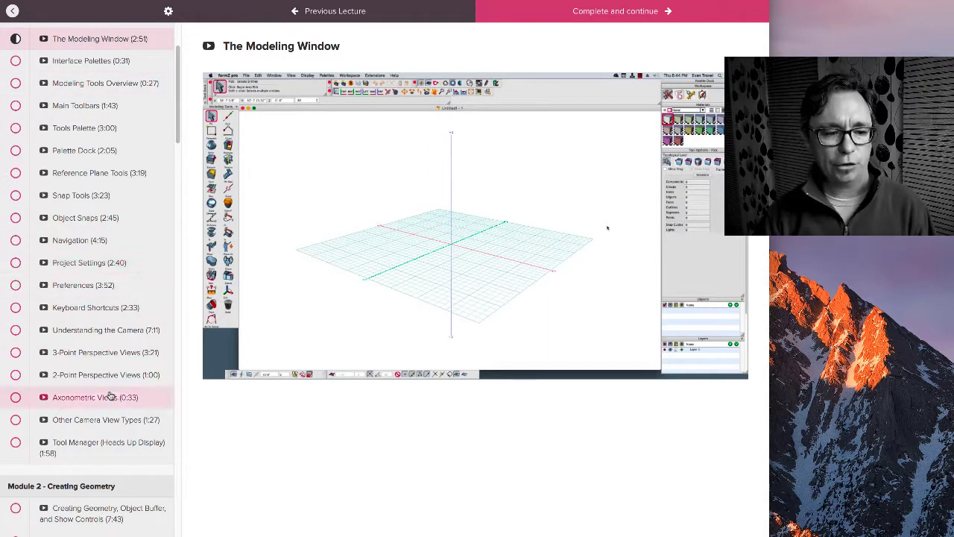
{"action": "scroll", "scroll_direction": "down", "scroll_amount": 3}
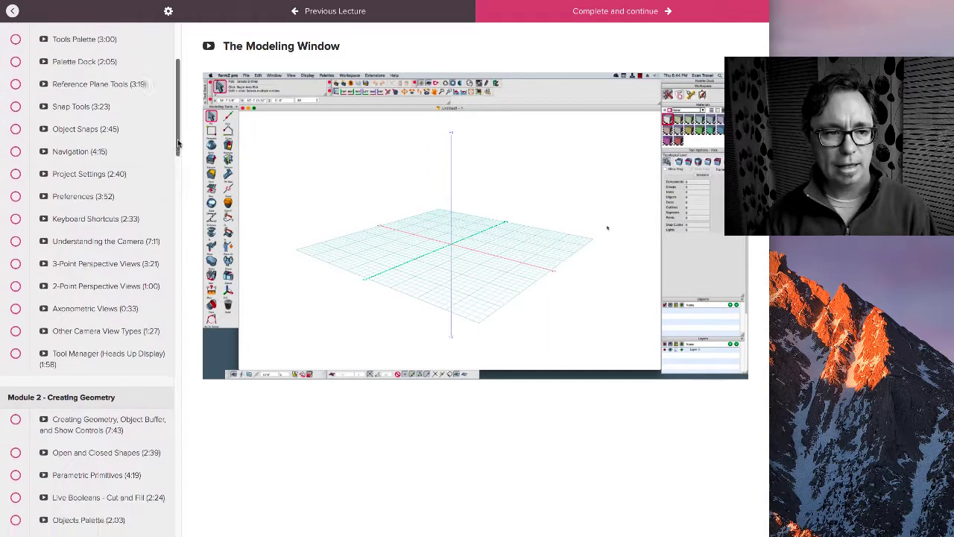
{"action": "scroll", "scroll_direction": "up", "scroll_amount": 3}
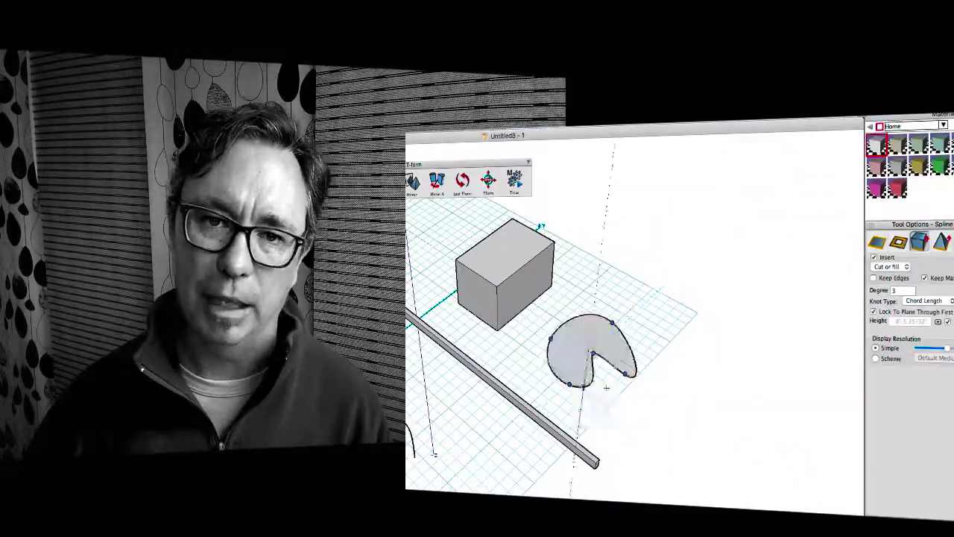
{"action": "left_click", "coordinate": [487, 179]}
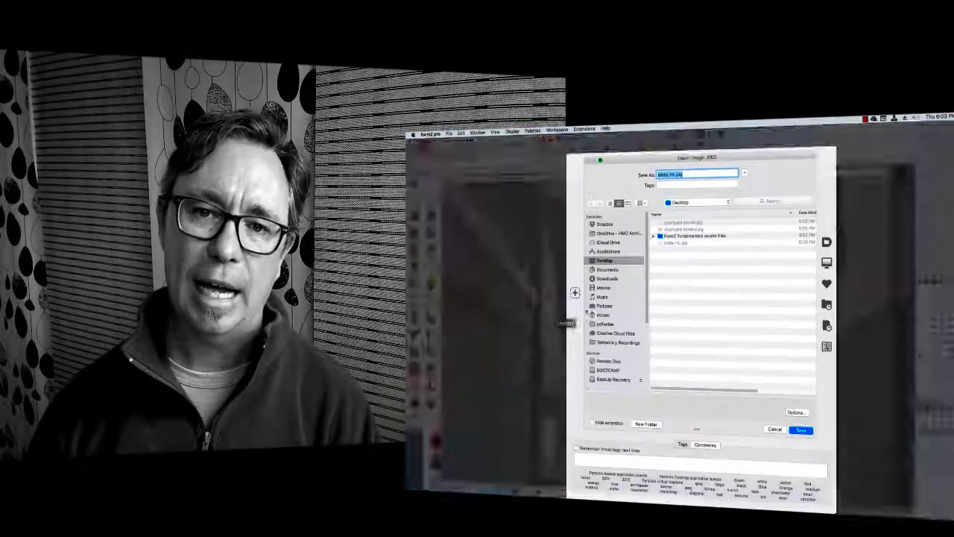
{"action": "left_click", "coordinate": [801, 429]}
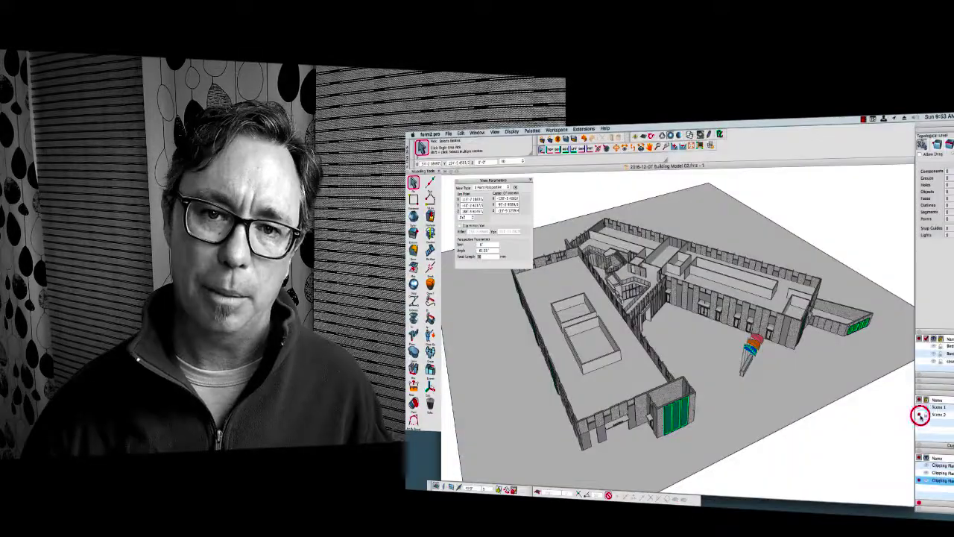
{"action": "left_click", "coordinate": [921, 415]}
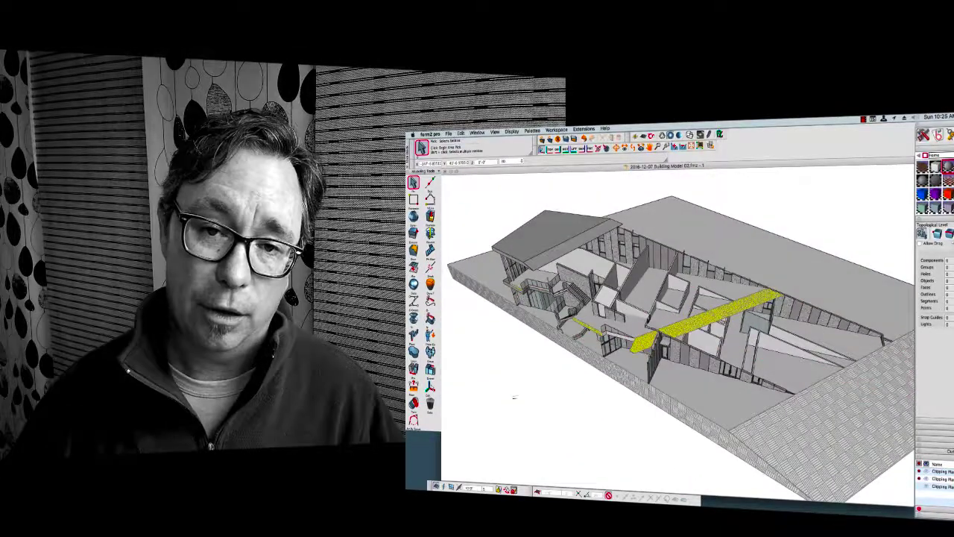
{"action": "left_click", "coordinate": [689, 134]}
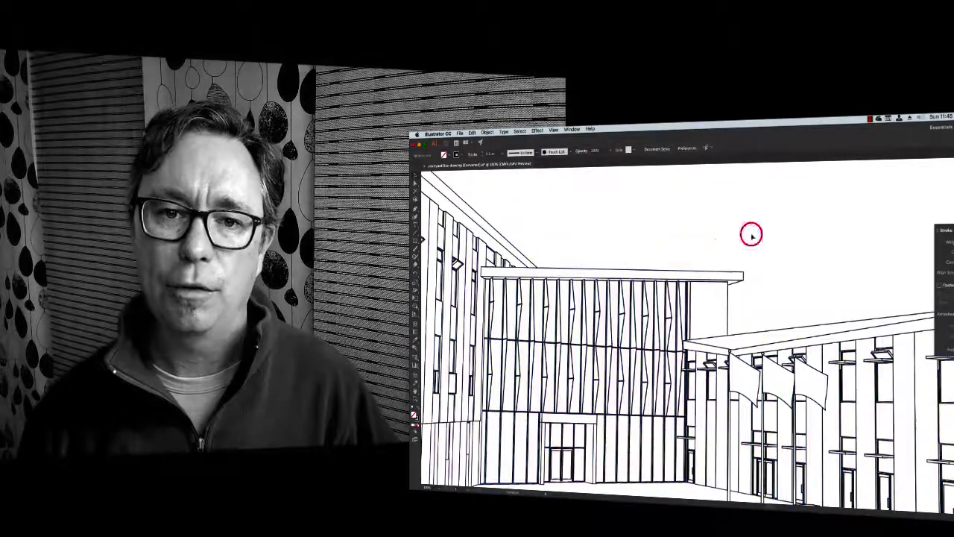
{"action": "key", "text": "cmd+-"}
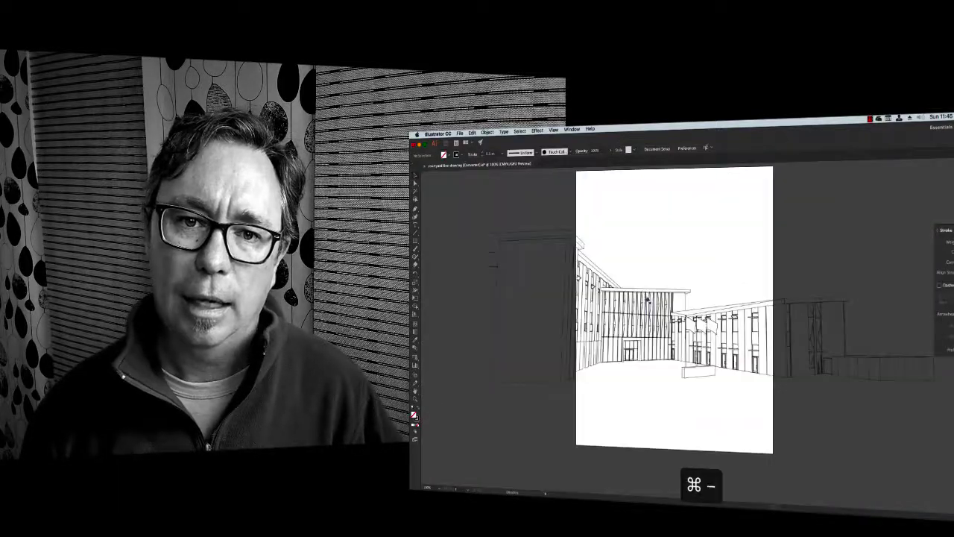